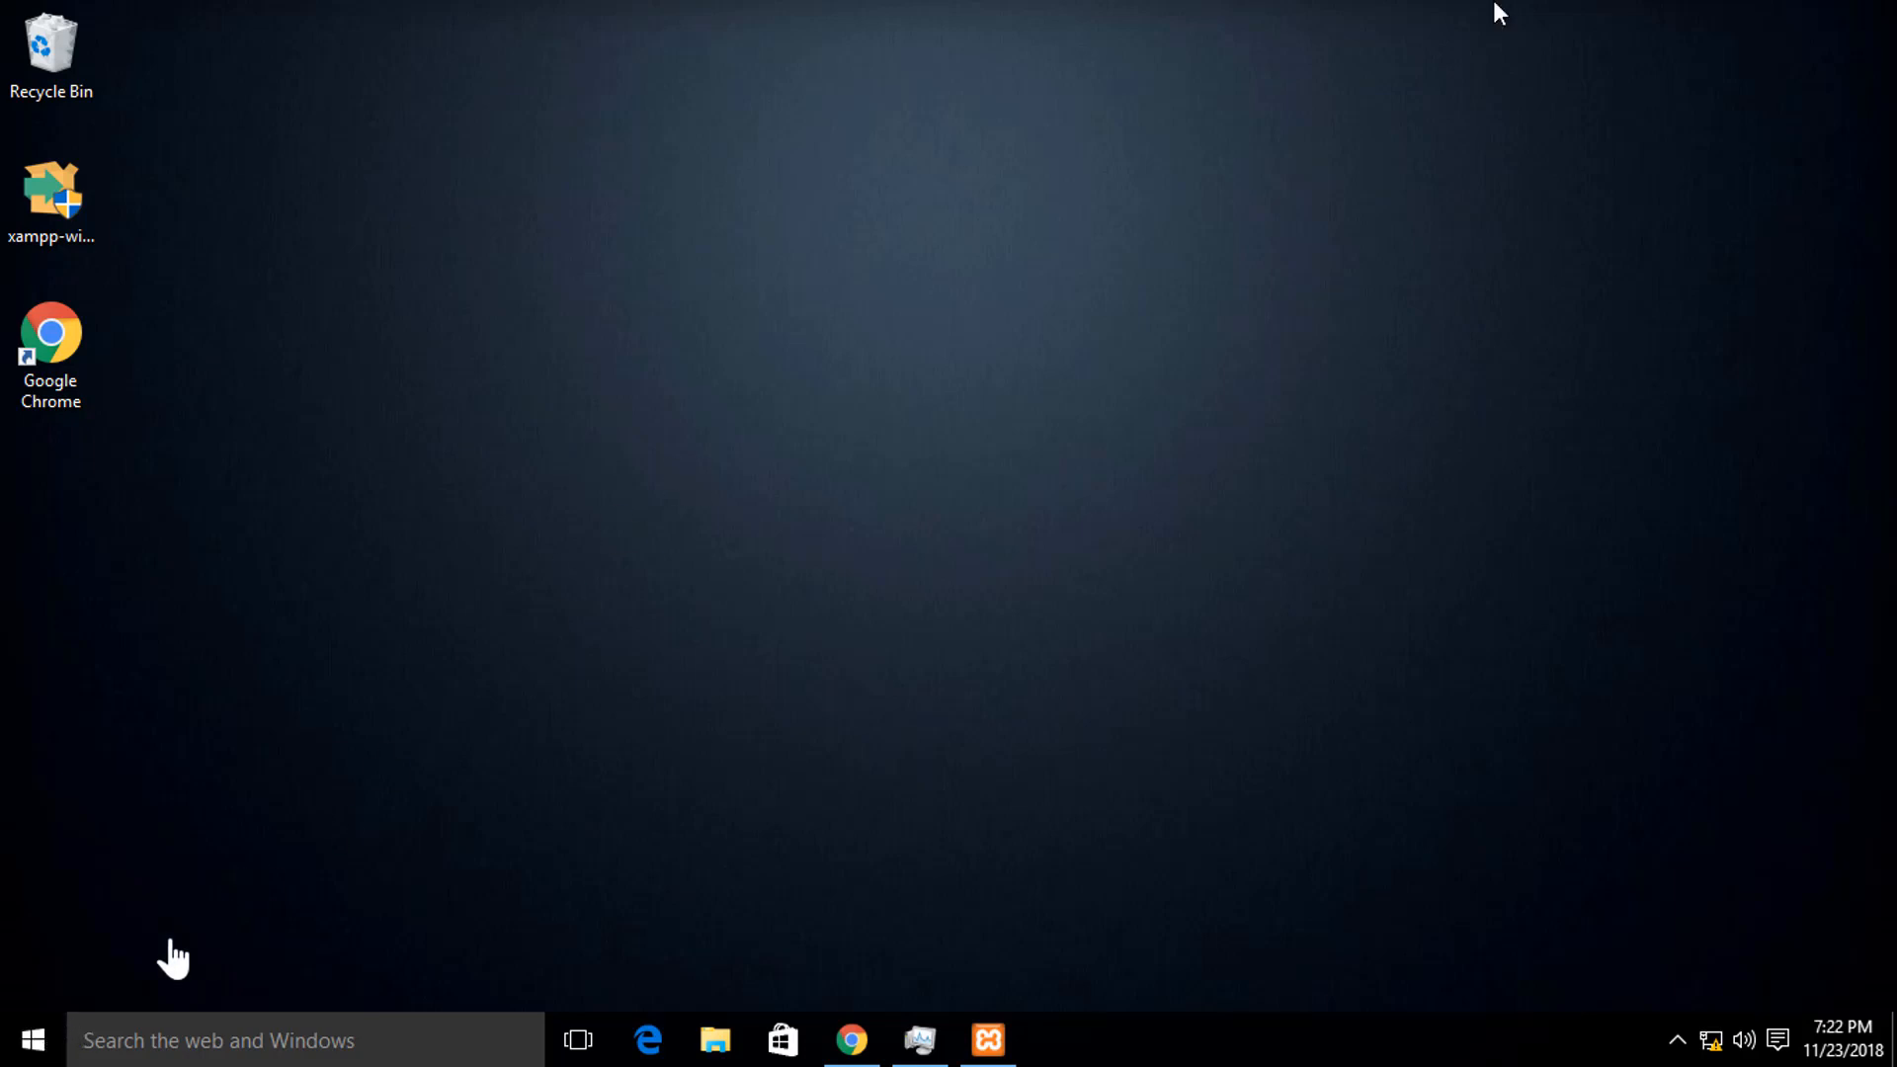
mouse_move(65, 885)
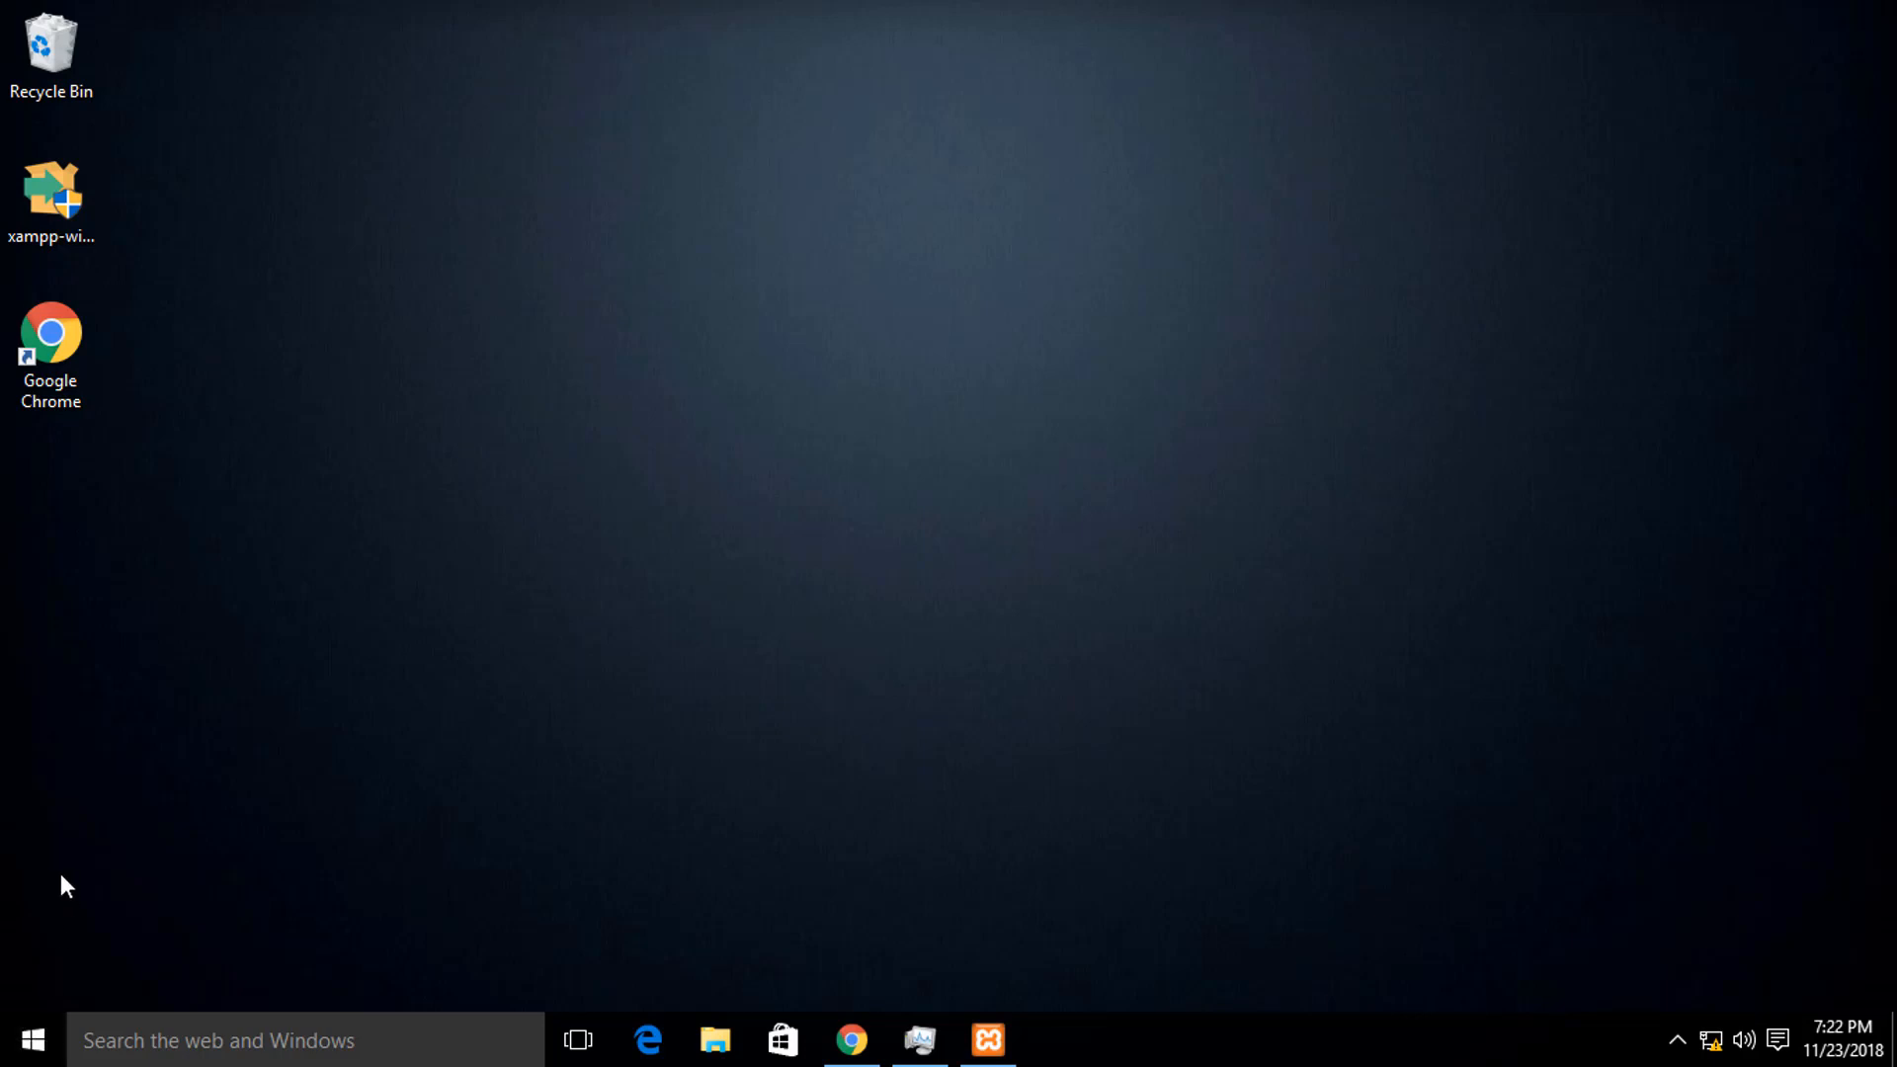
Reach the Recovery page under Update & Security from the Start menu.
left_click(34, 1039)
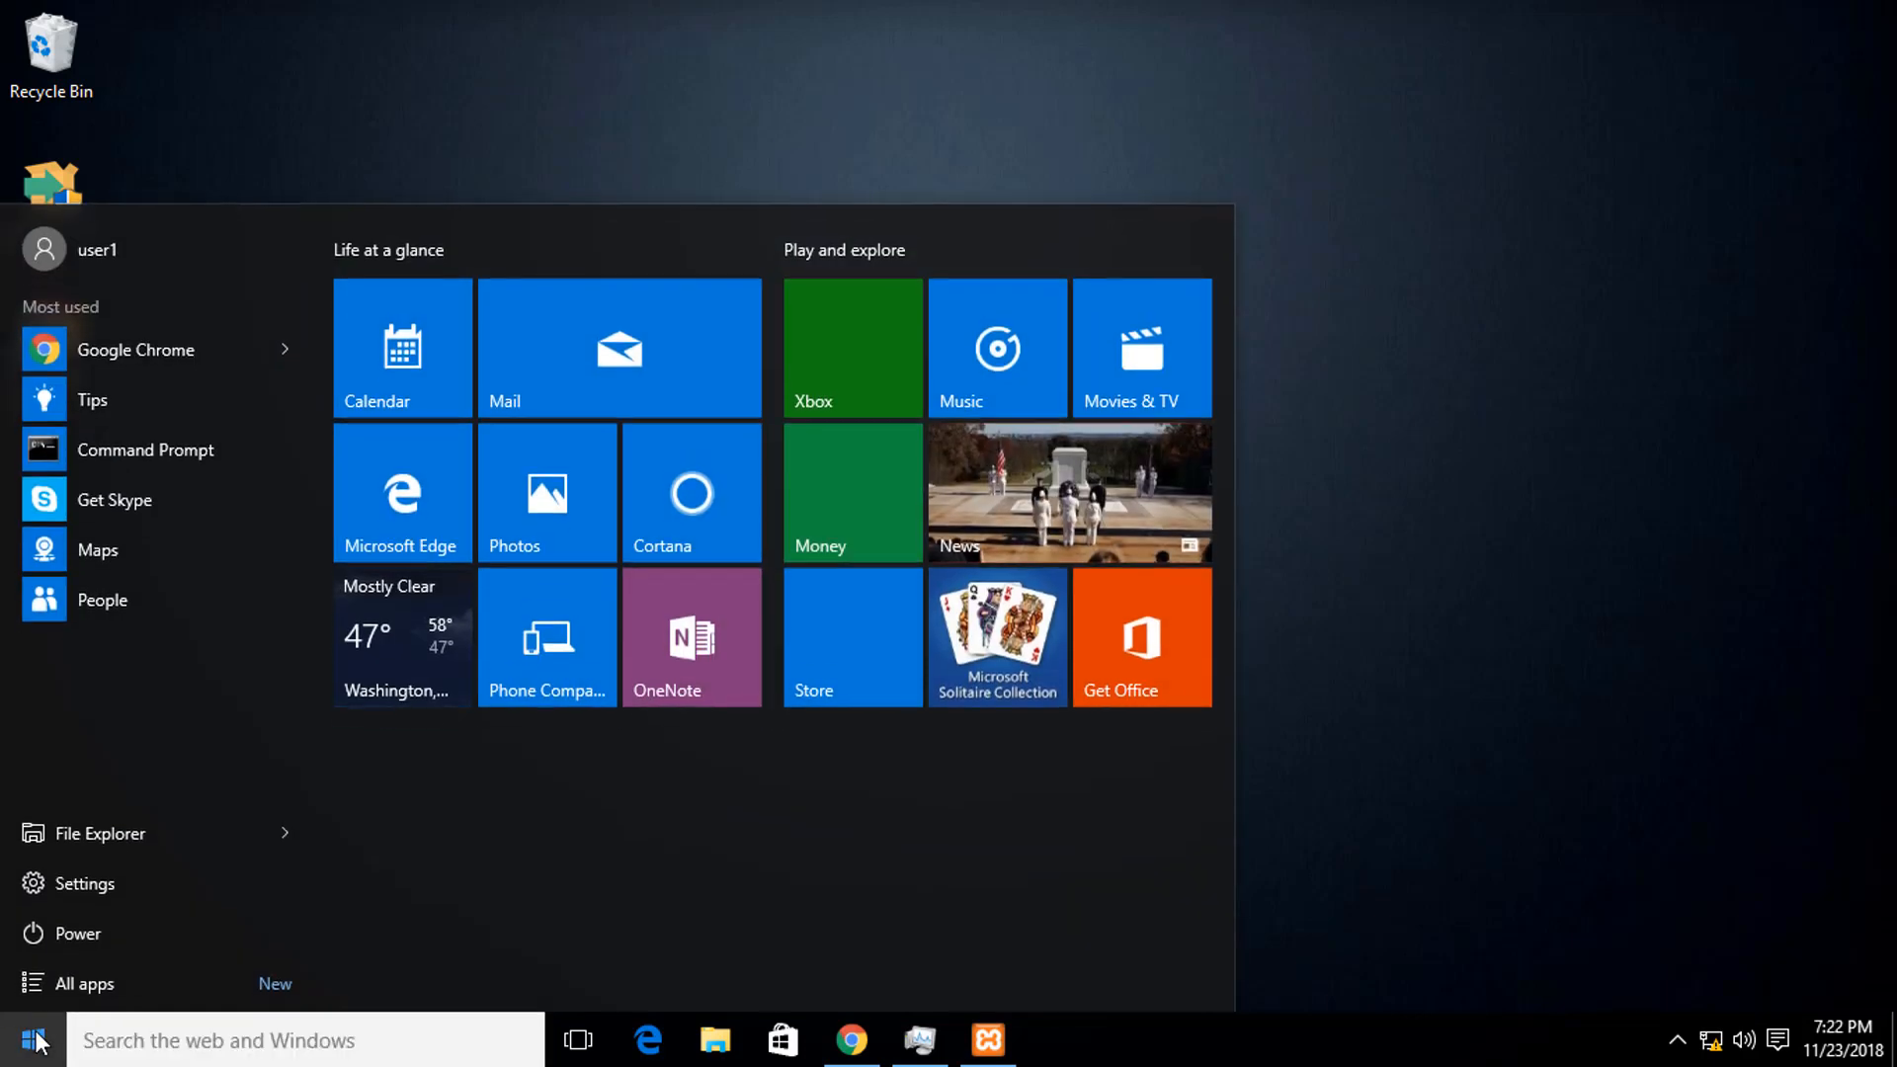
left_click(83, 883)
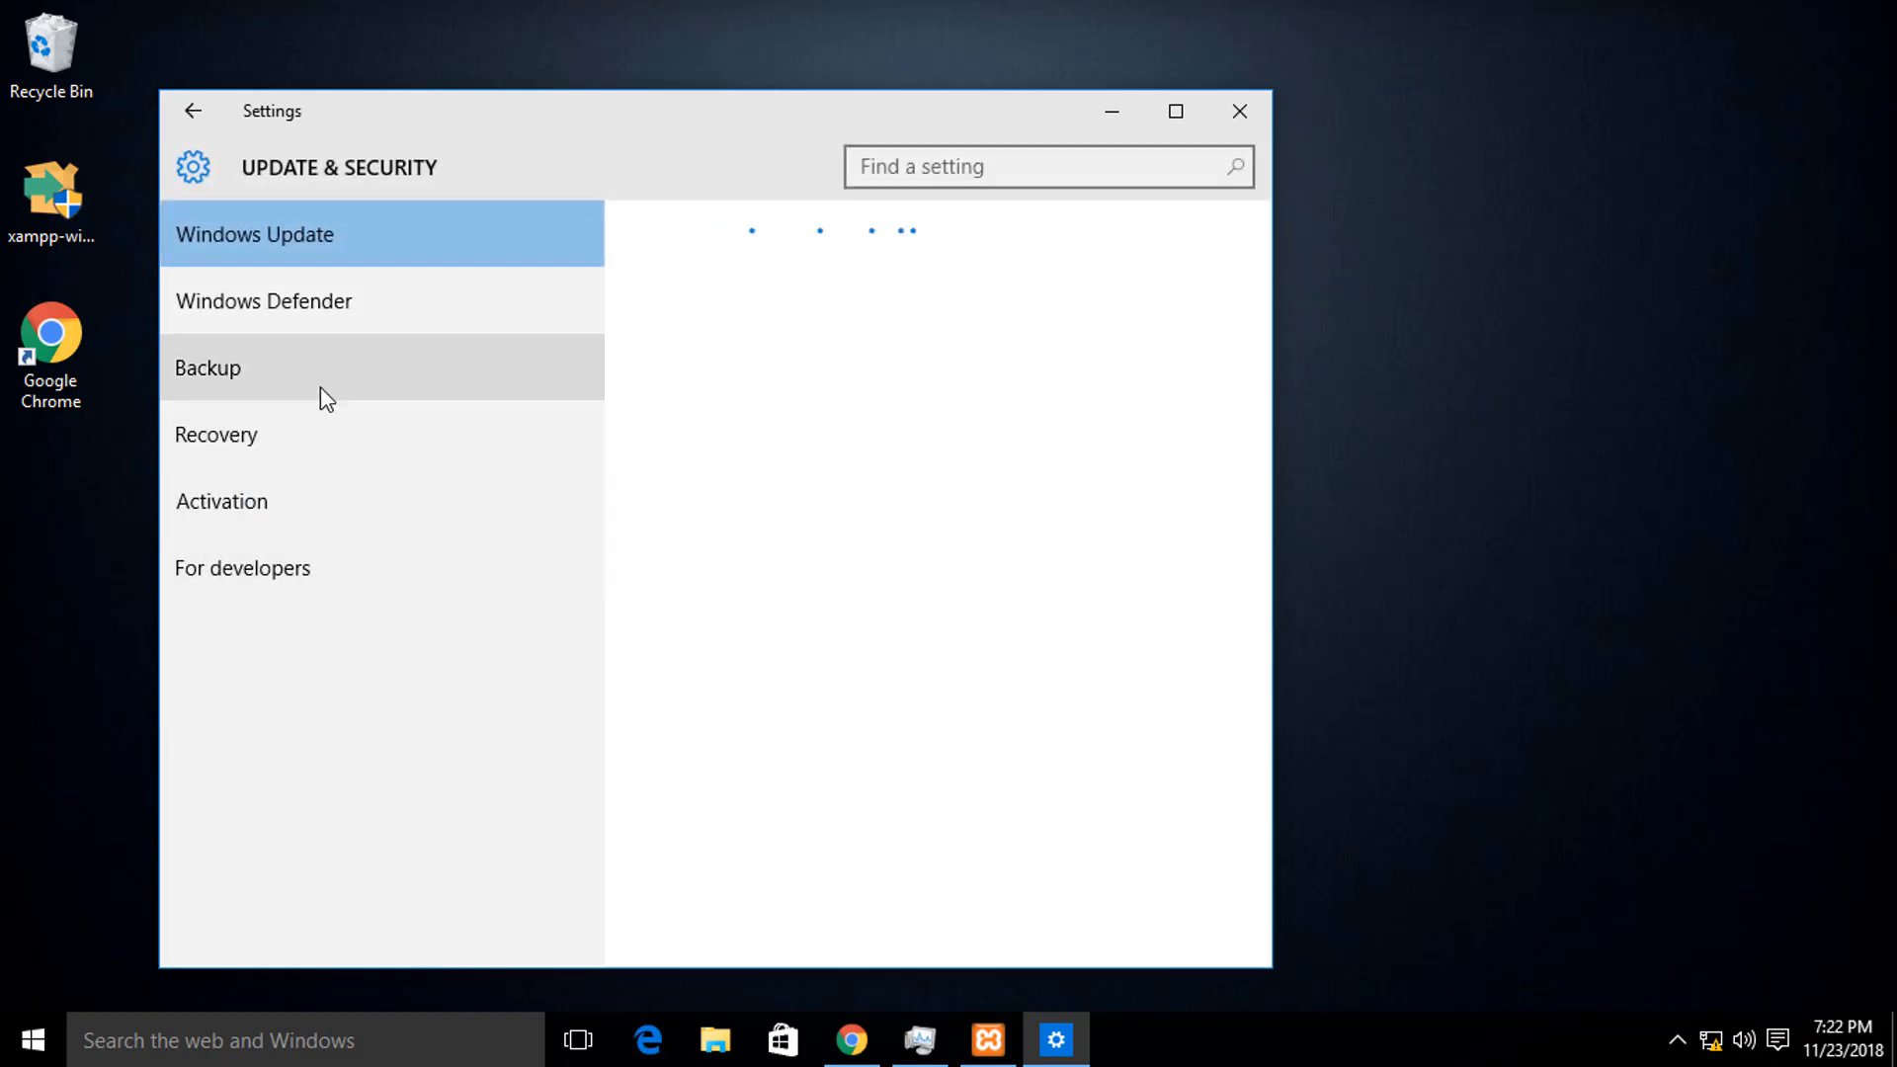
left_click(215, 435)
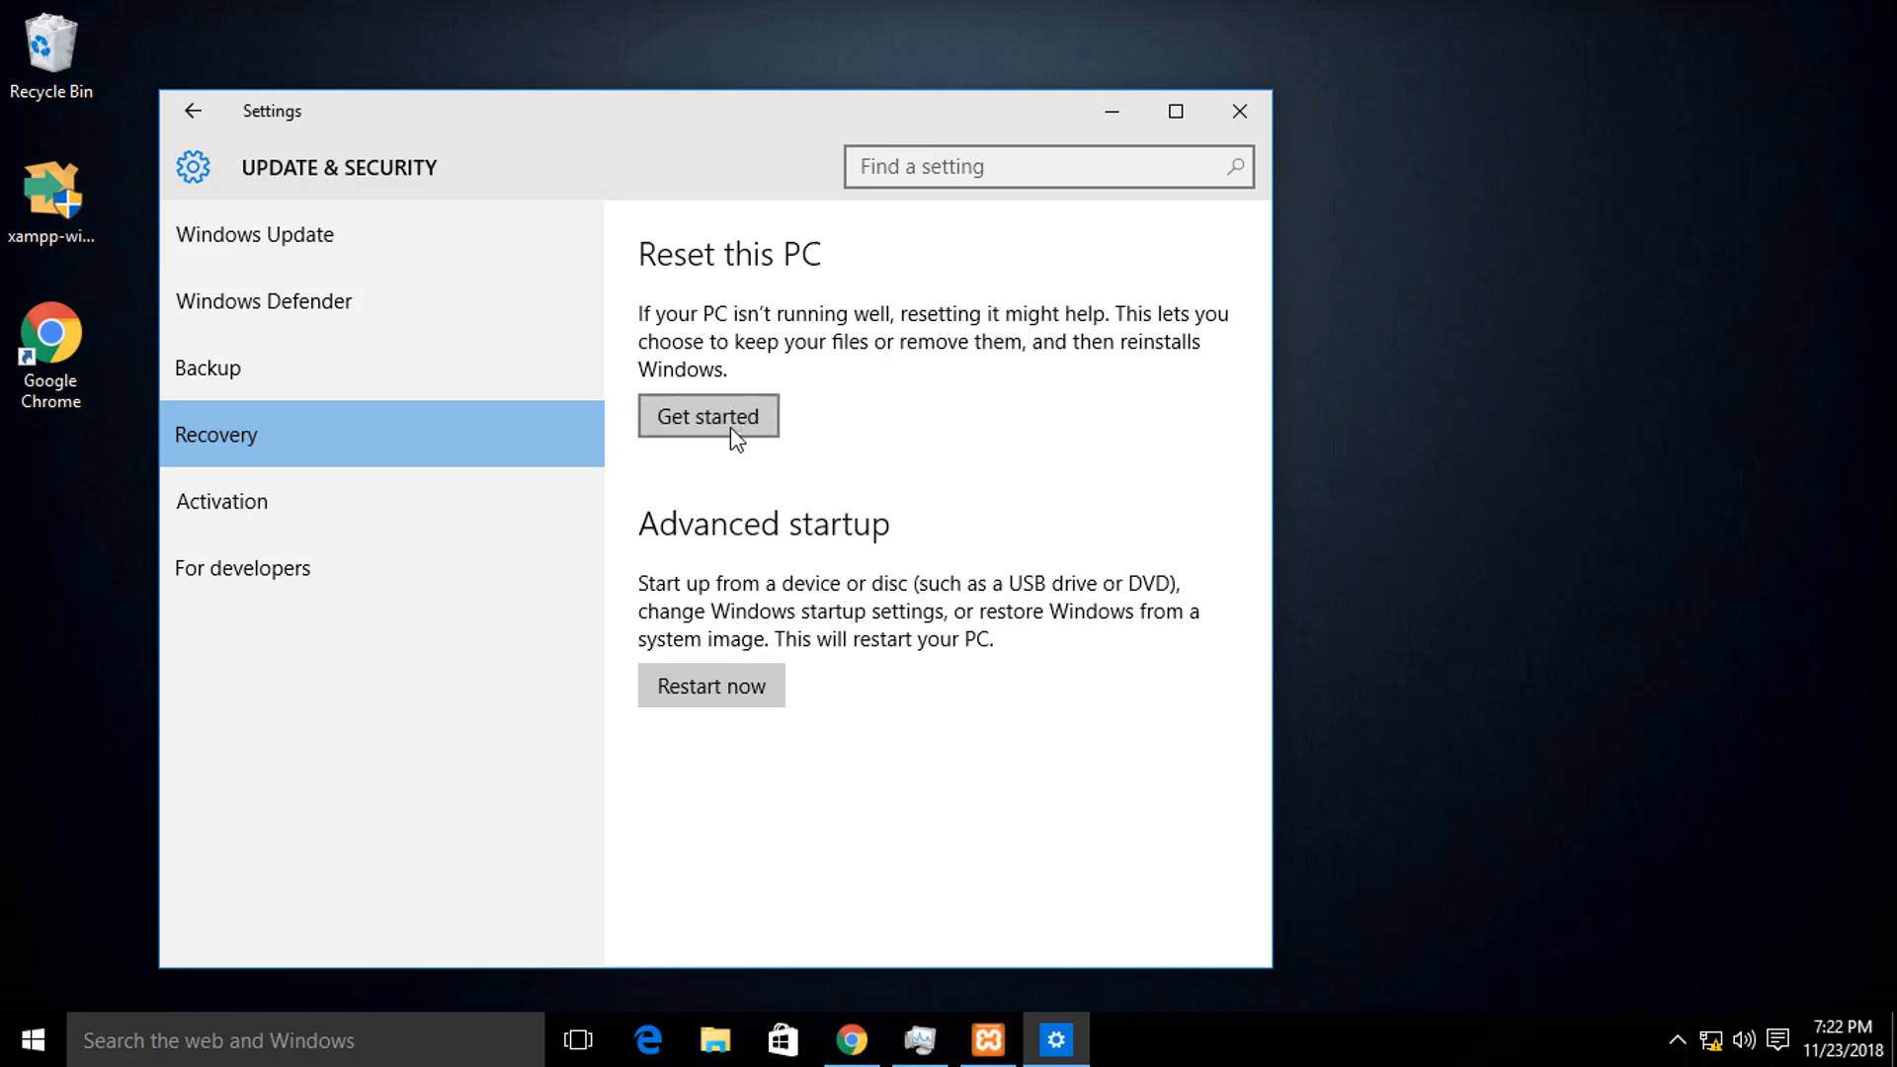
Begin Reset this PC and choose Remove everything.
left_click(708, 417)
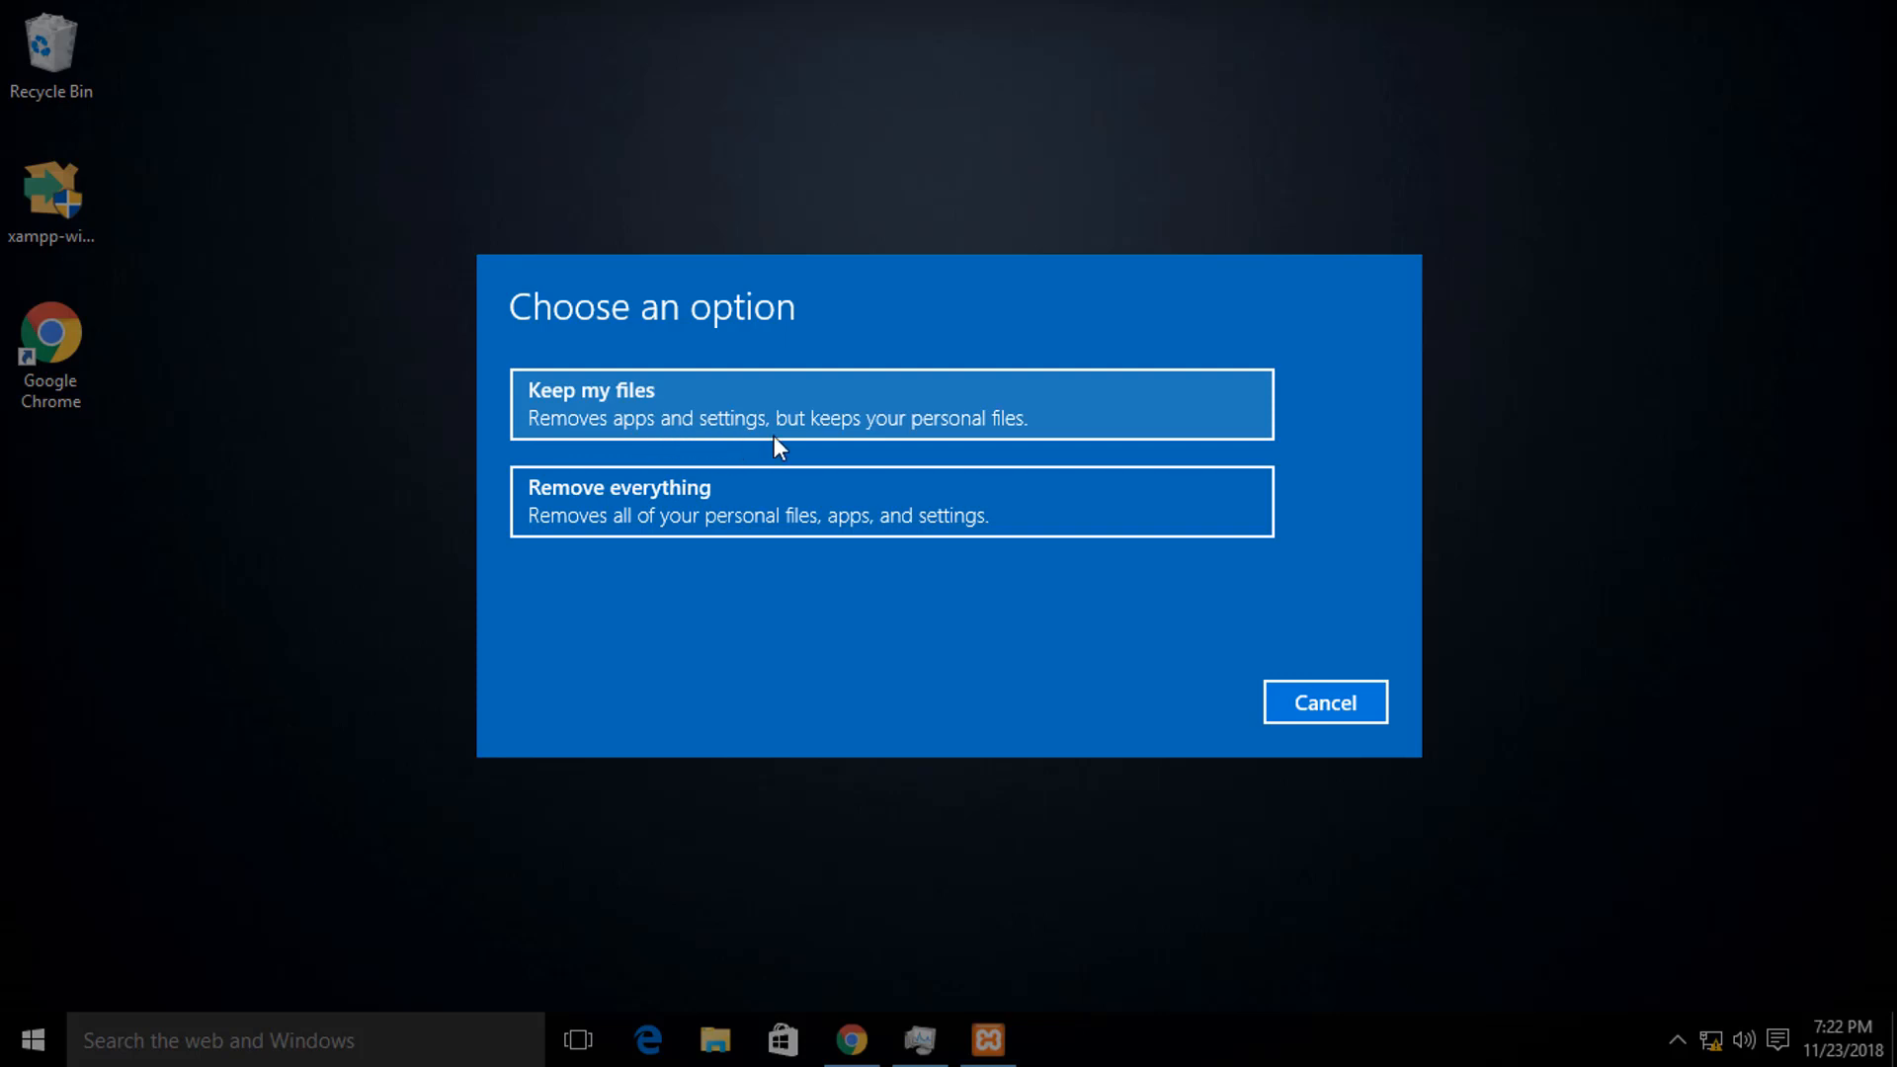
mouse_move(443, 498)
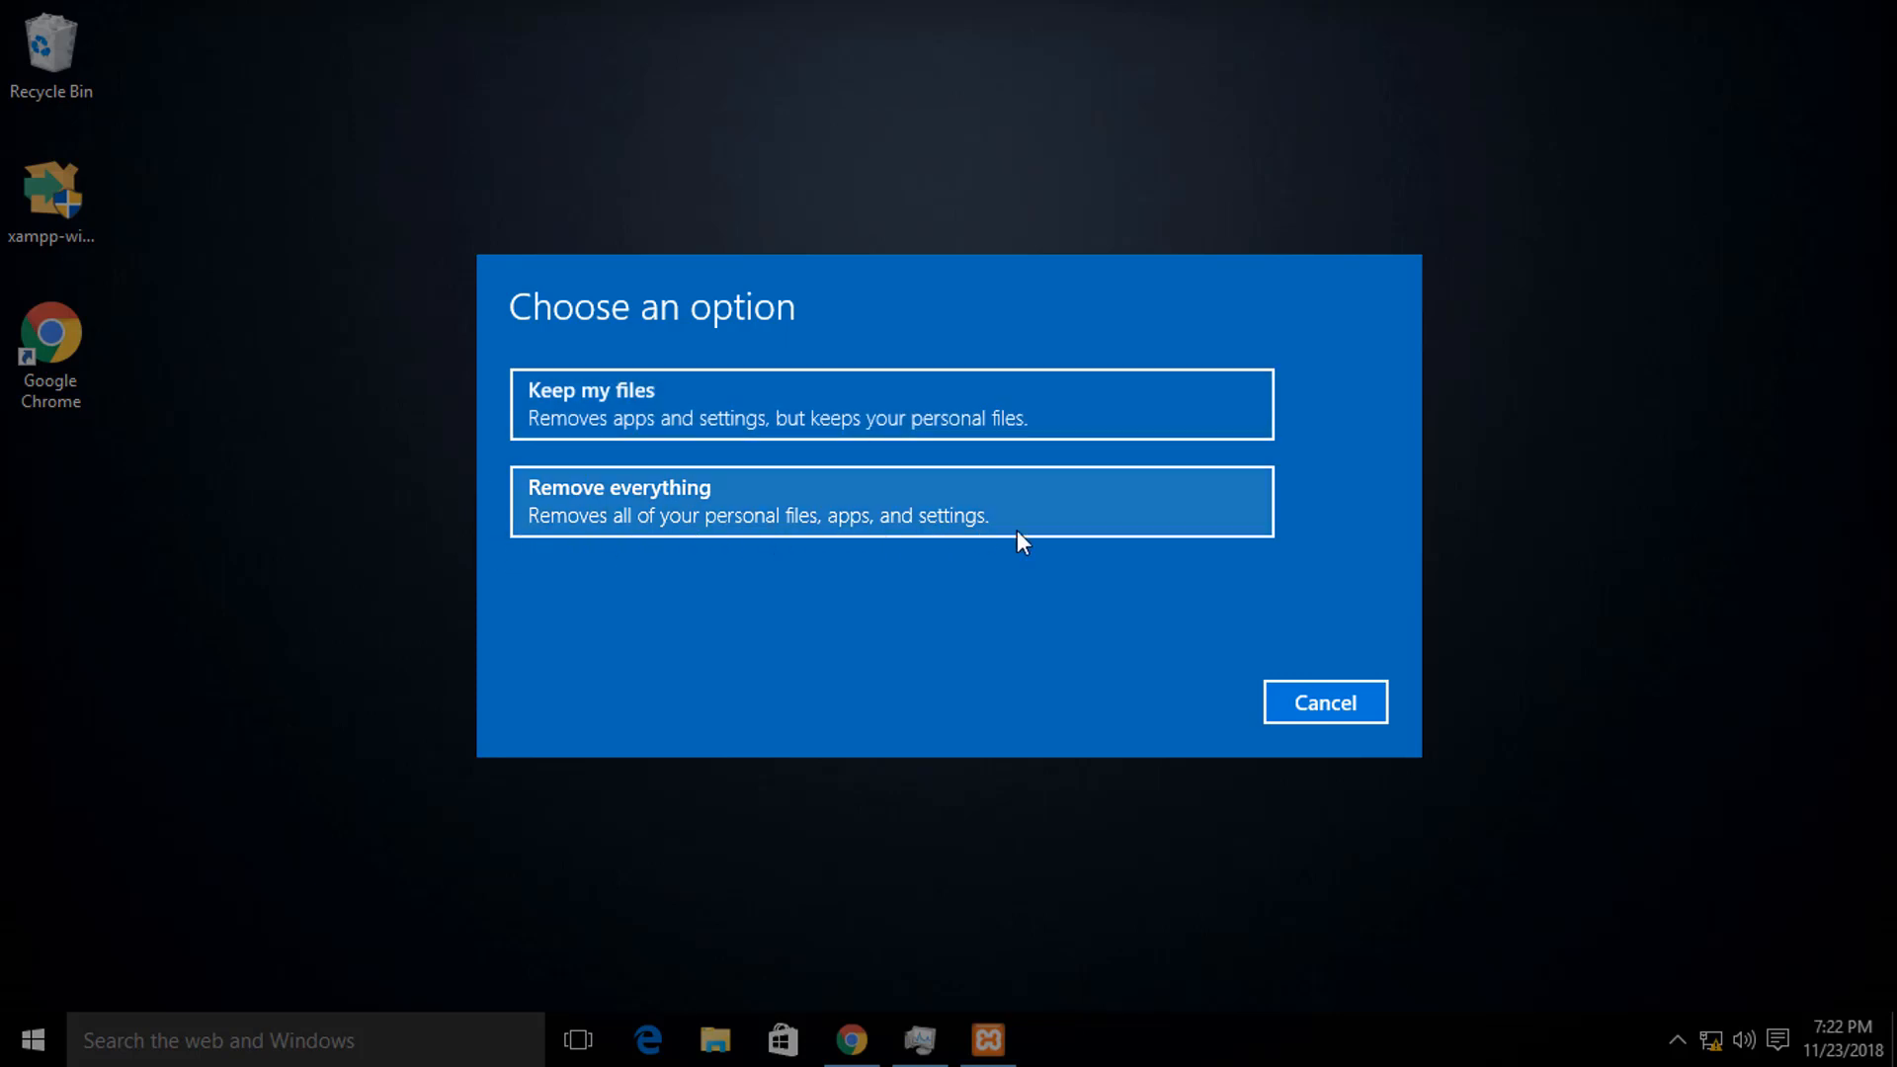
left_click(891, 500)
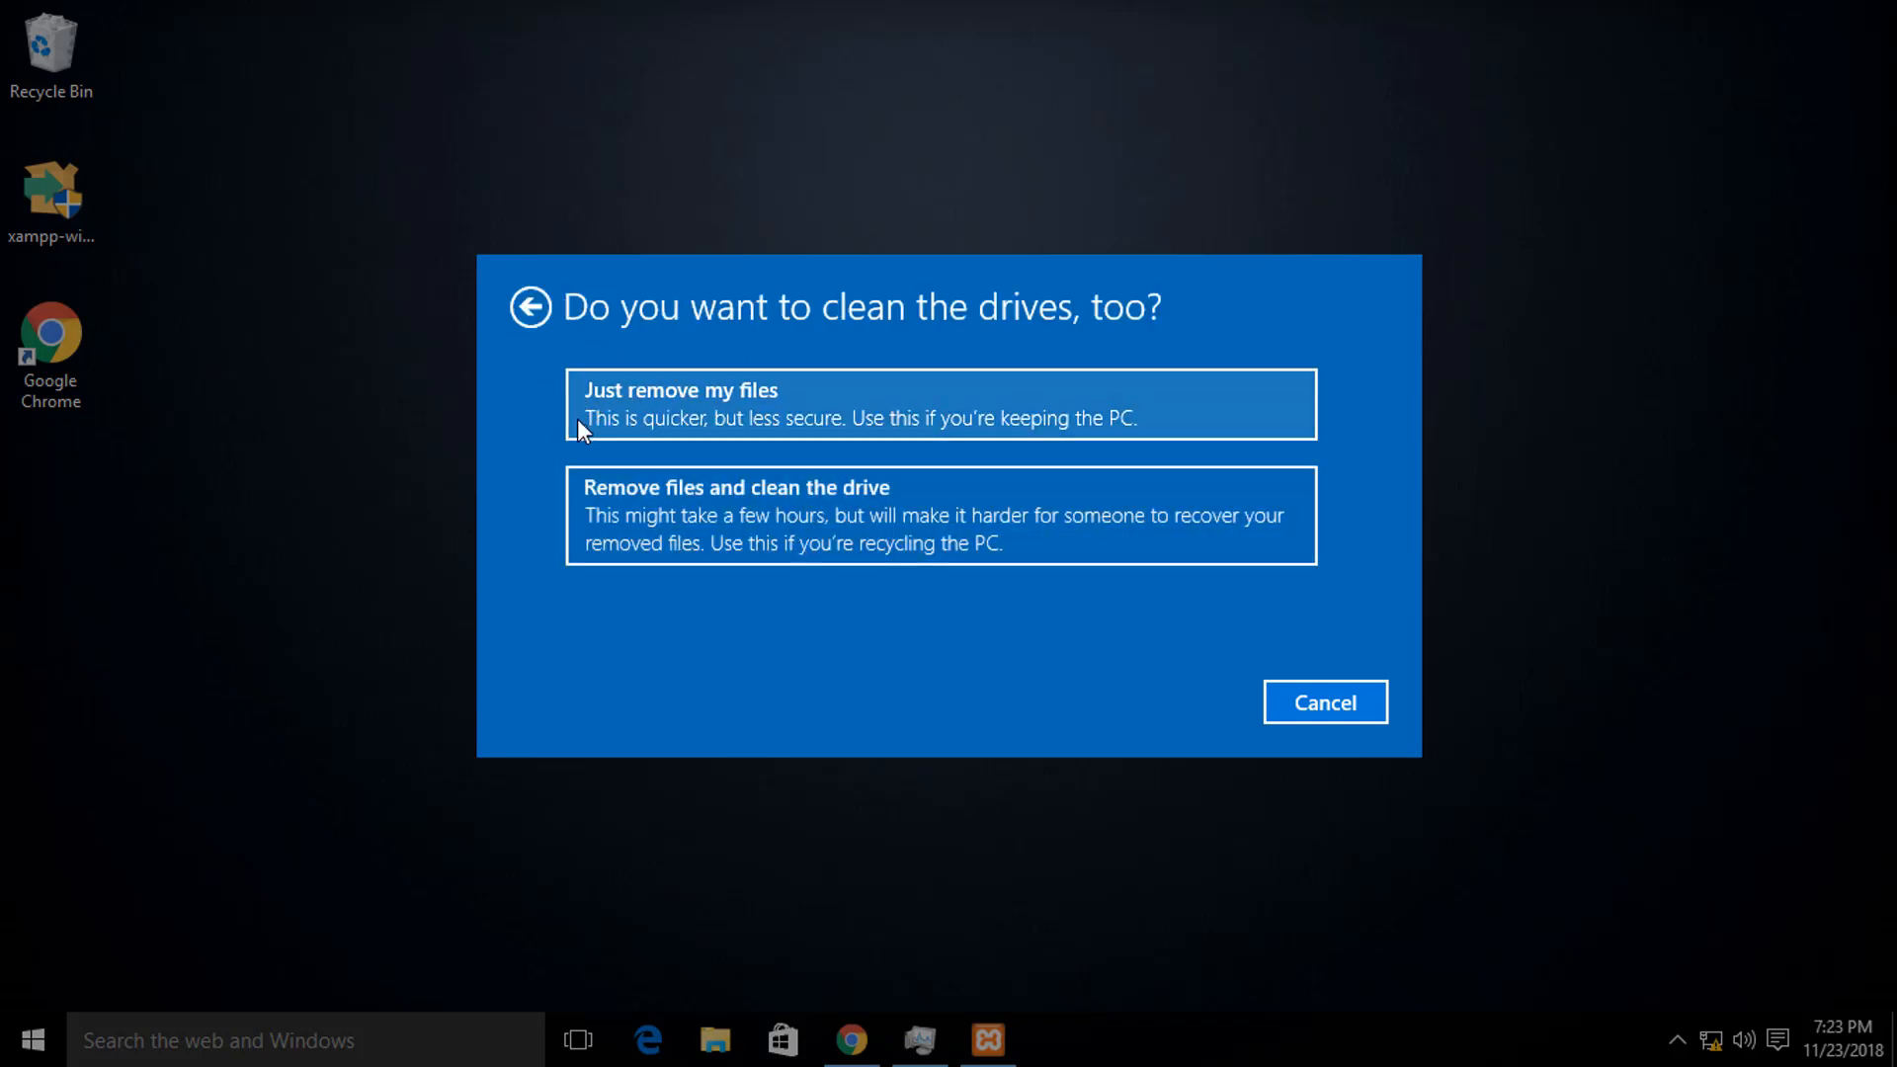
mouse_move(923, 444)
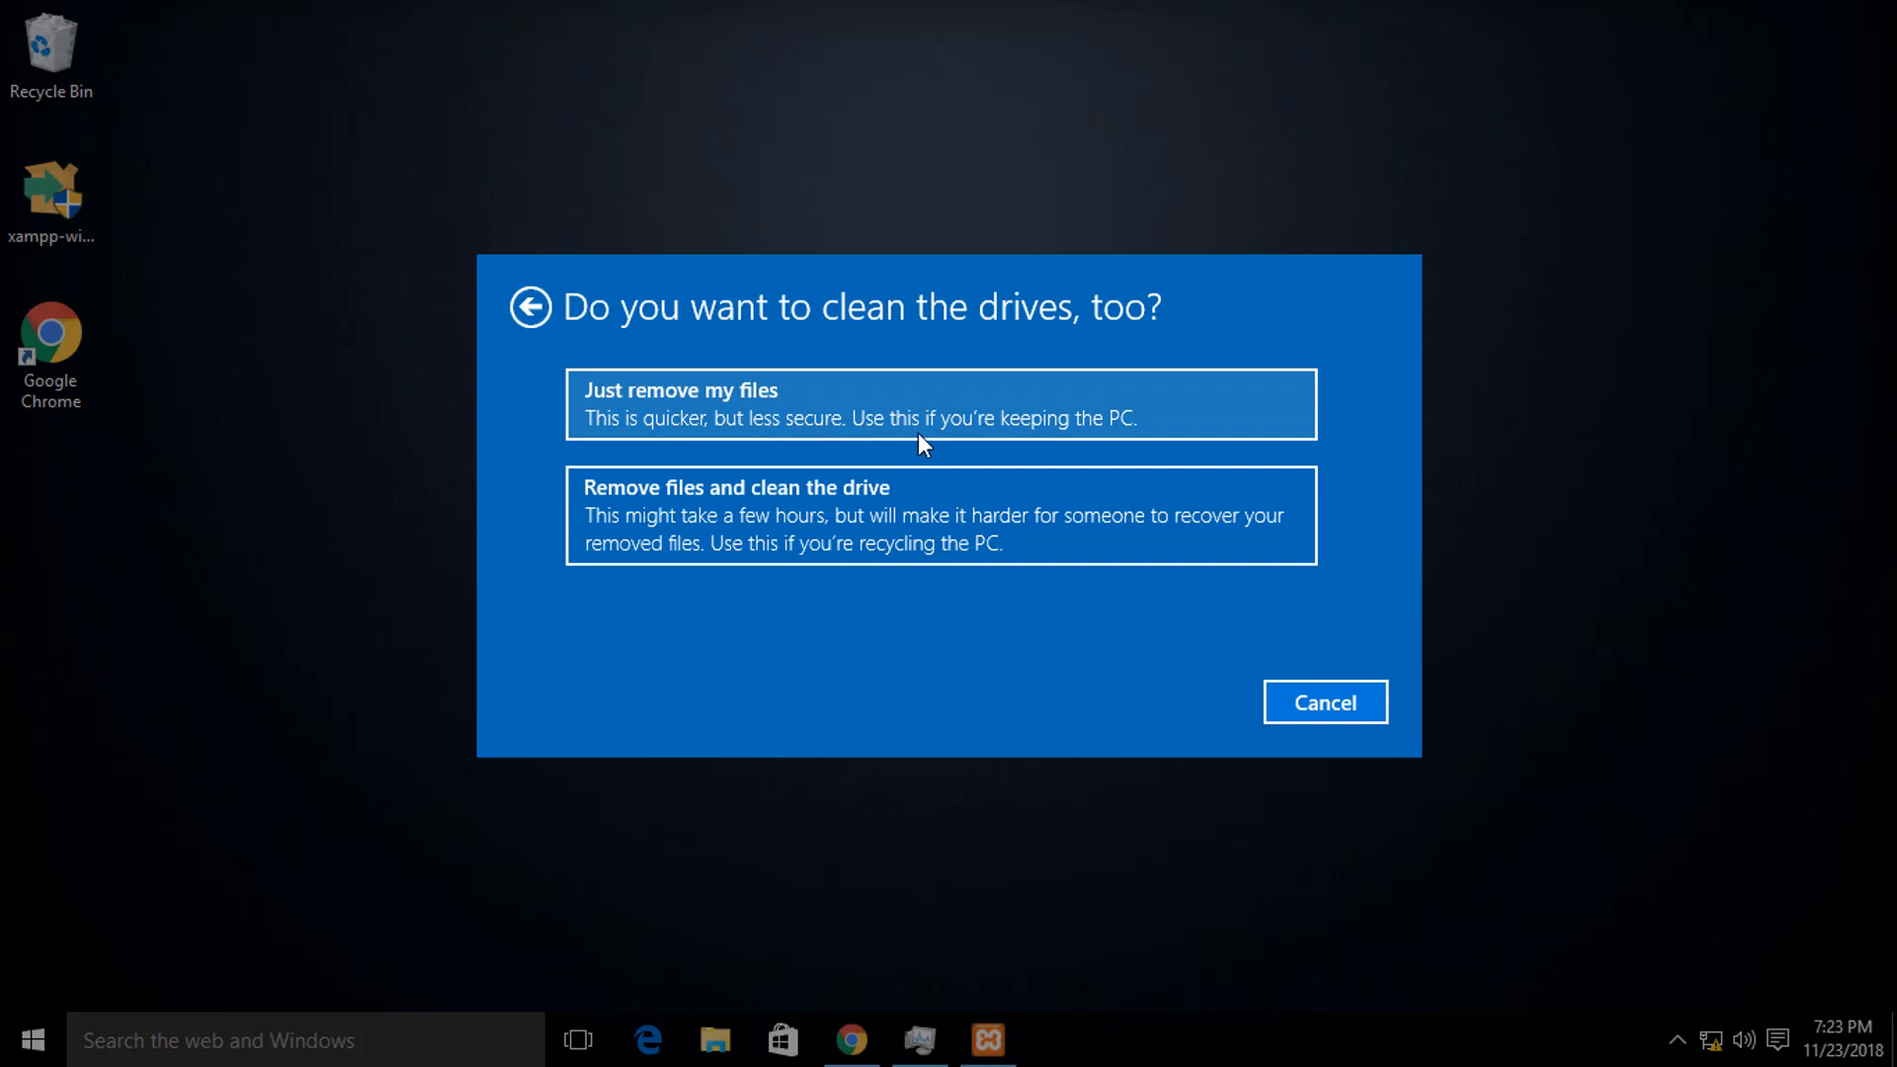
mouse_move(1069, 438)
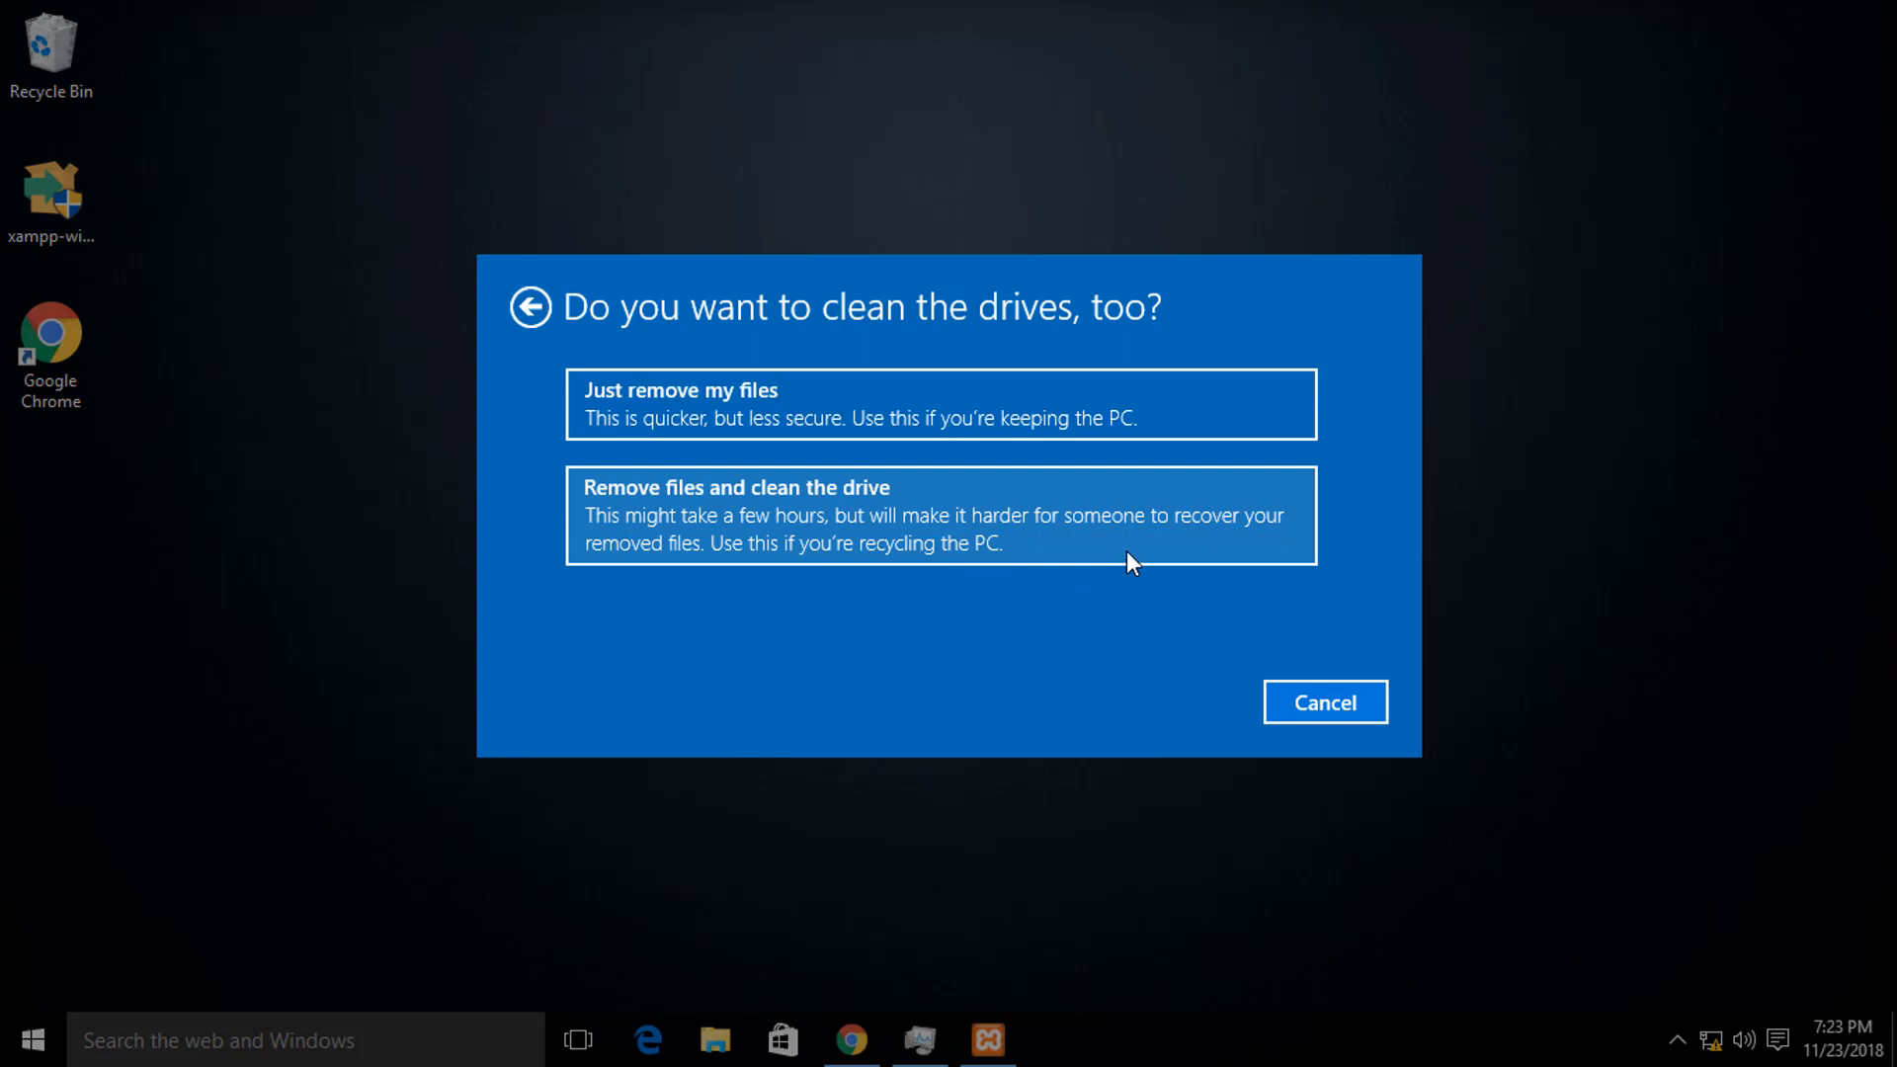
mouse_move(1130, 563)
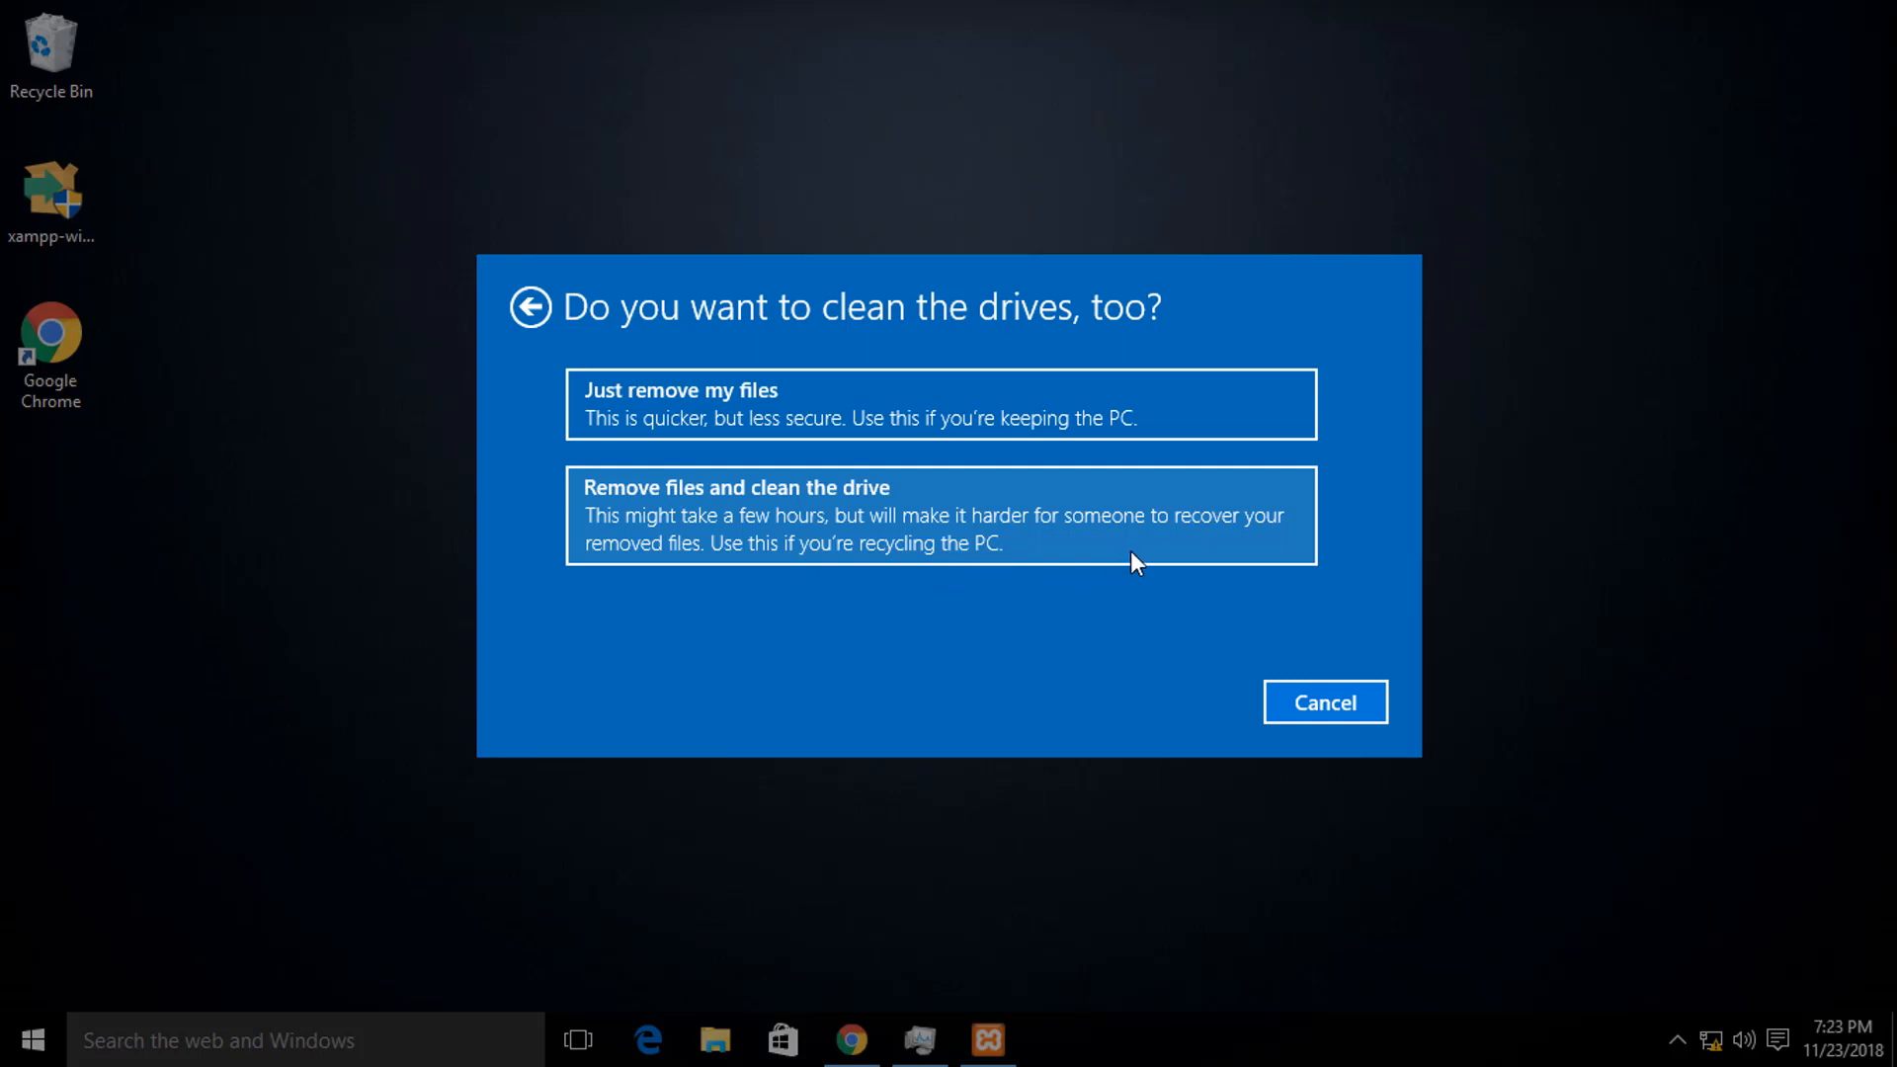
mouse_move(1138, 563)
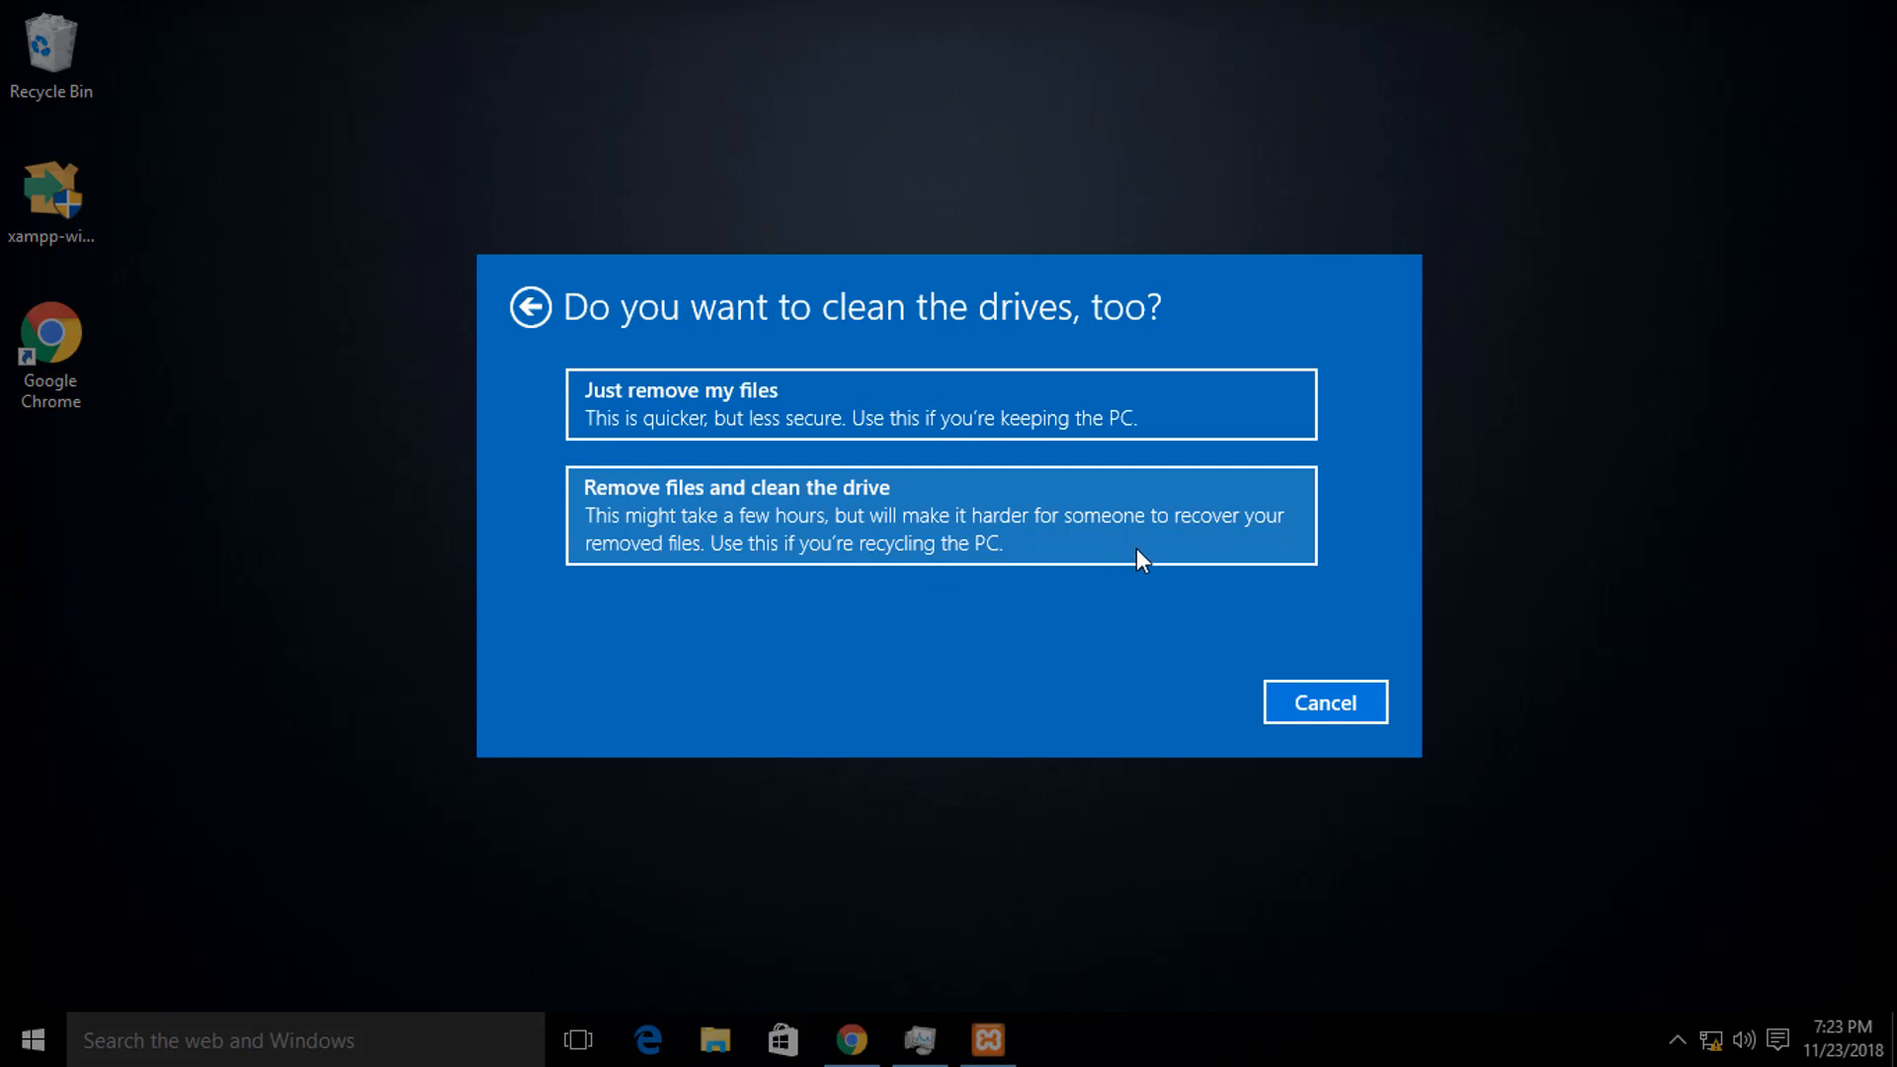
mouse_move(946, 488)
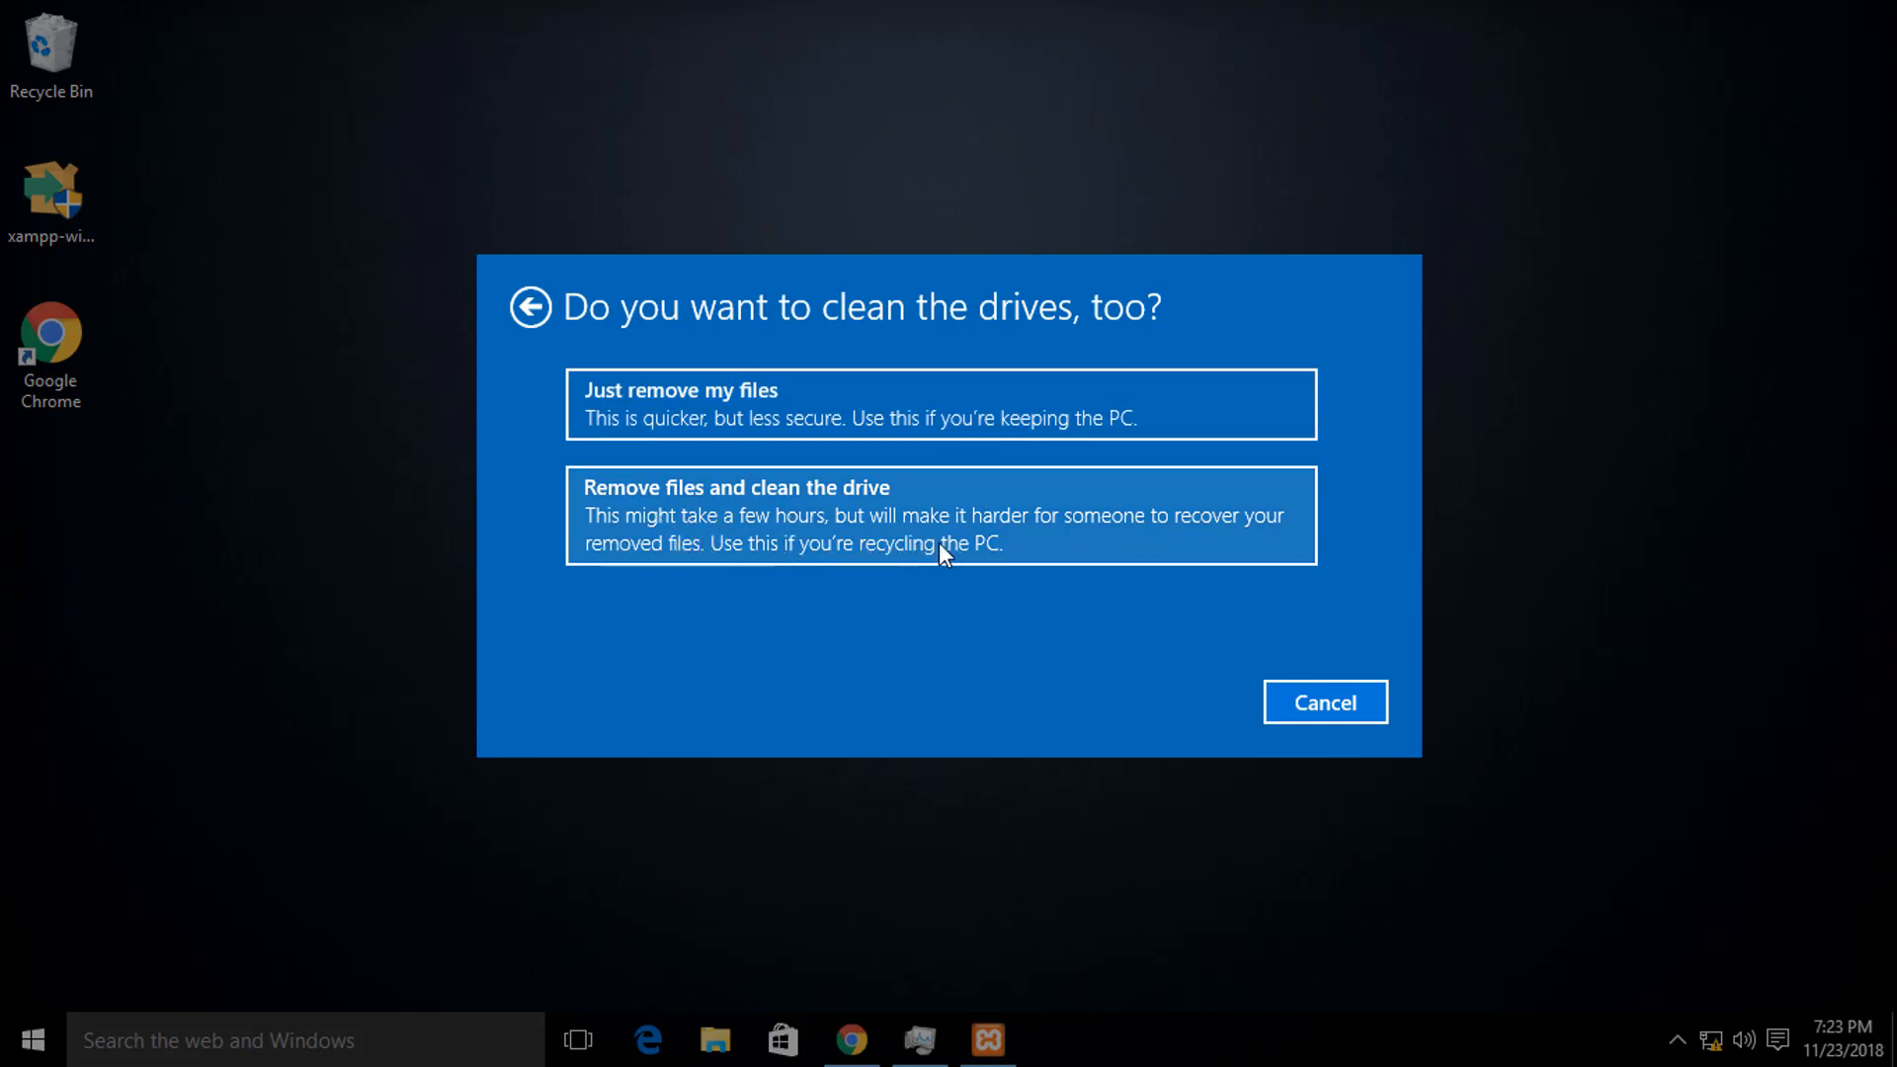
mouse_move(1146, 547)
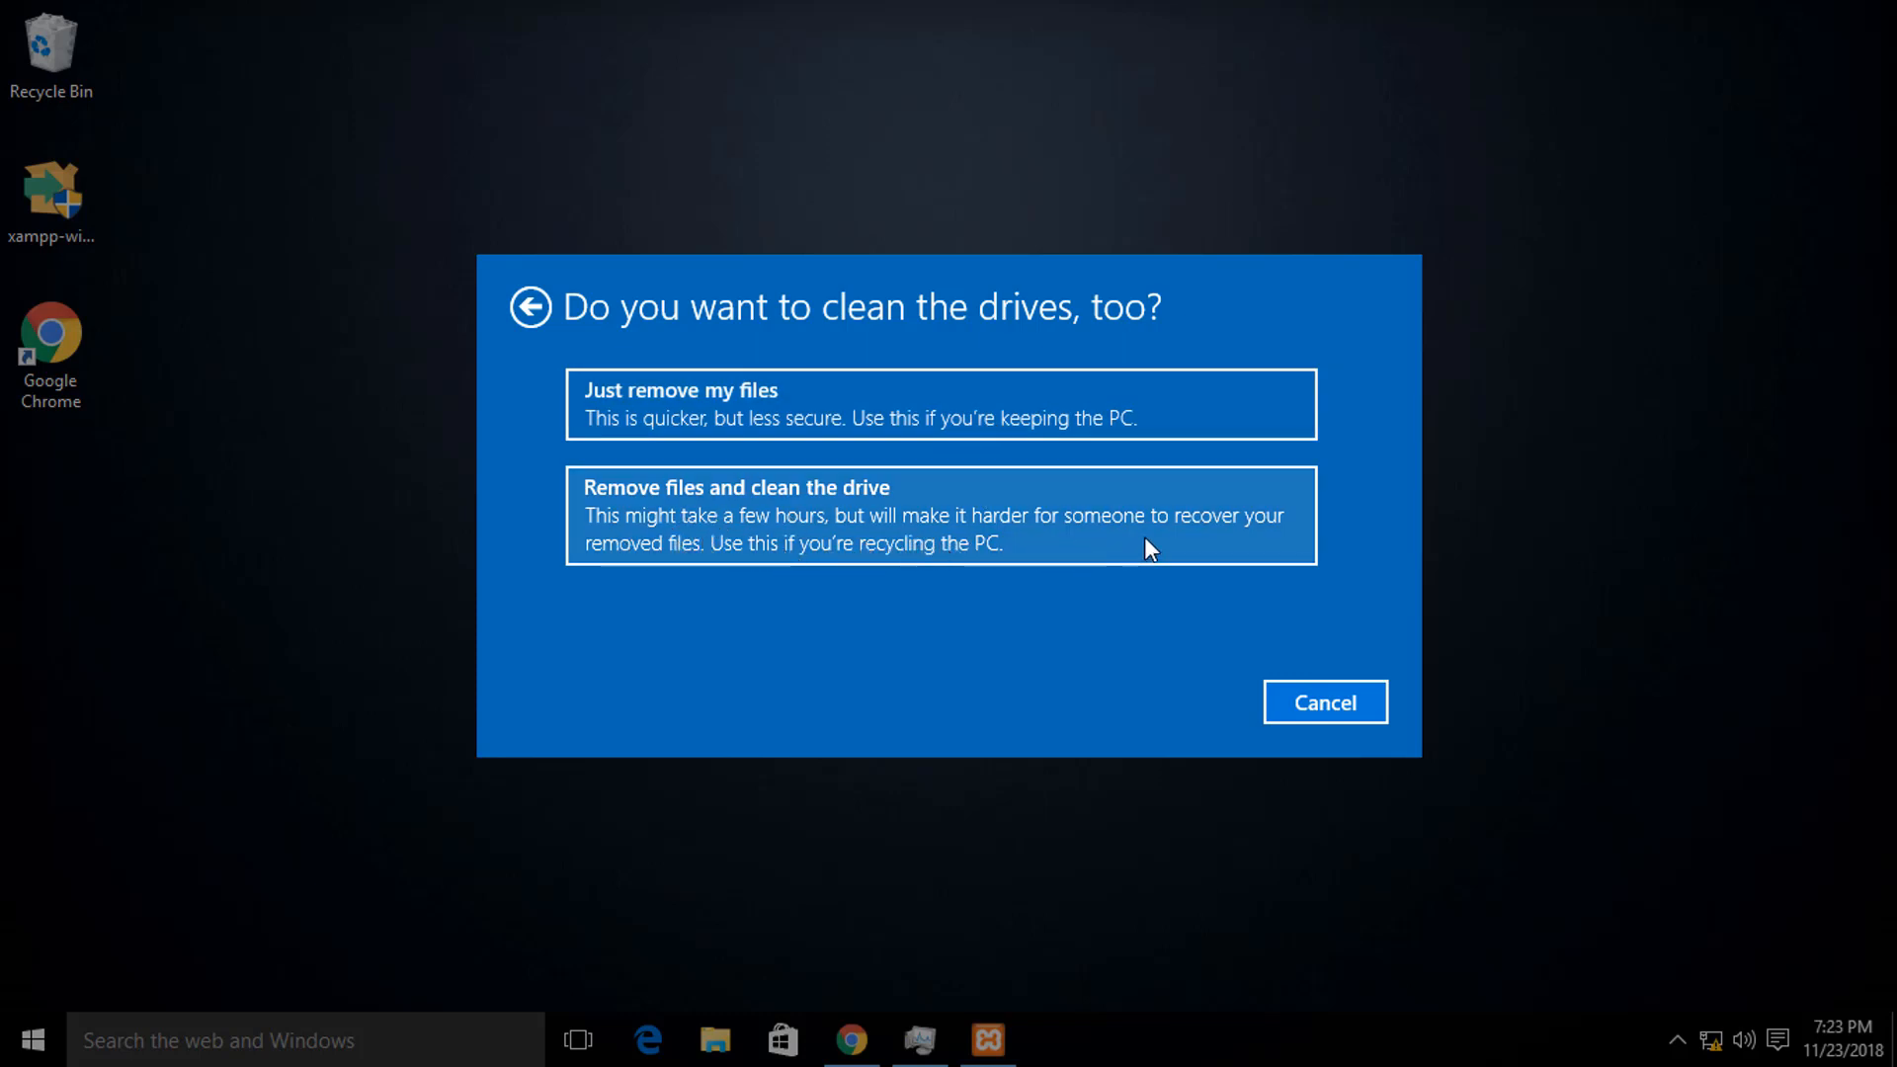
mouse_move(1146, 573)
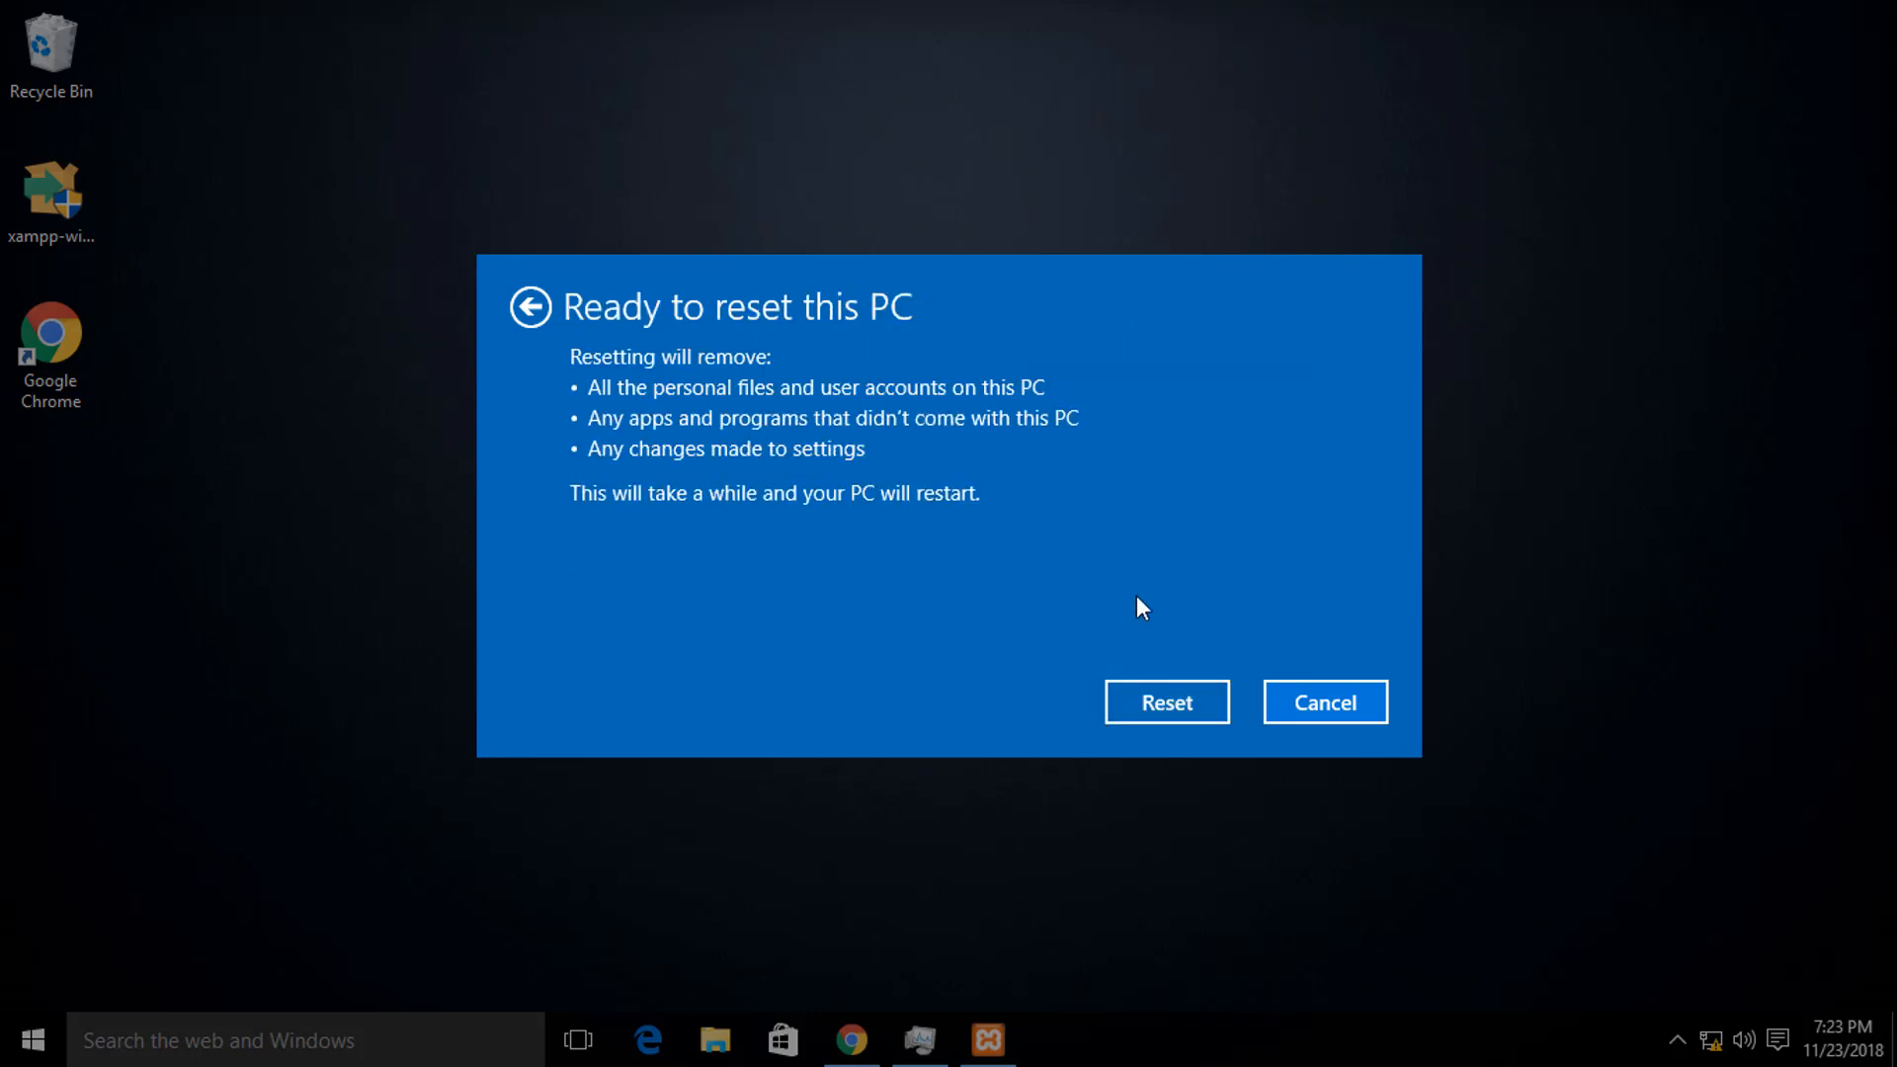
left_click(1324, 701)
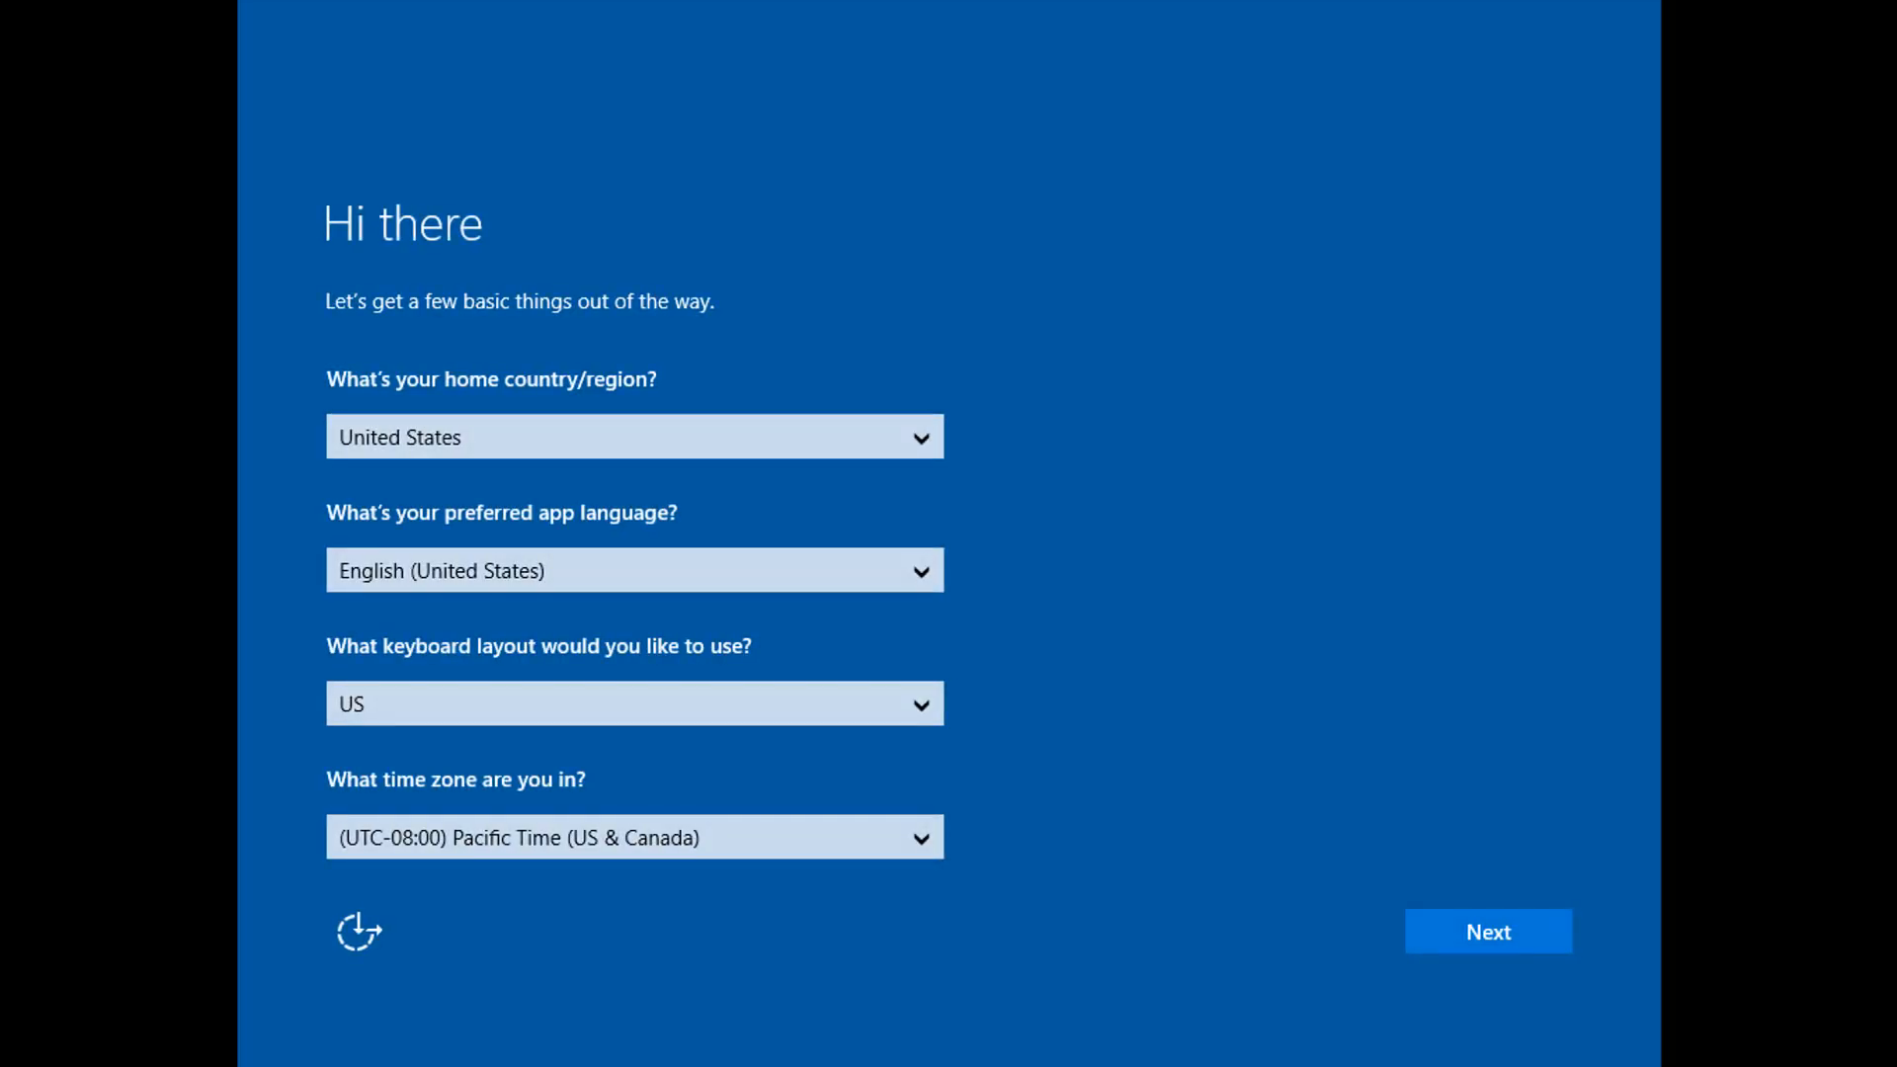
mouse_move(925, 472)
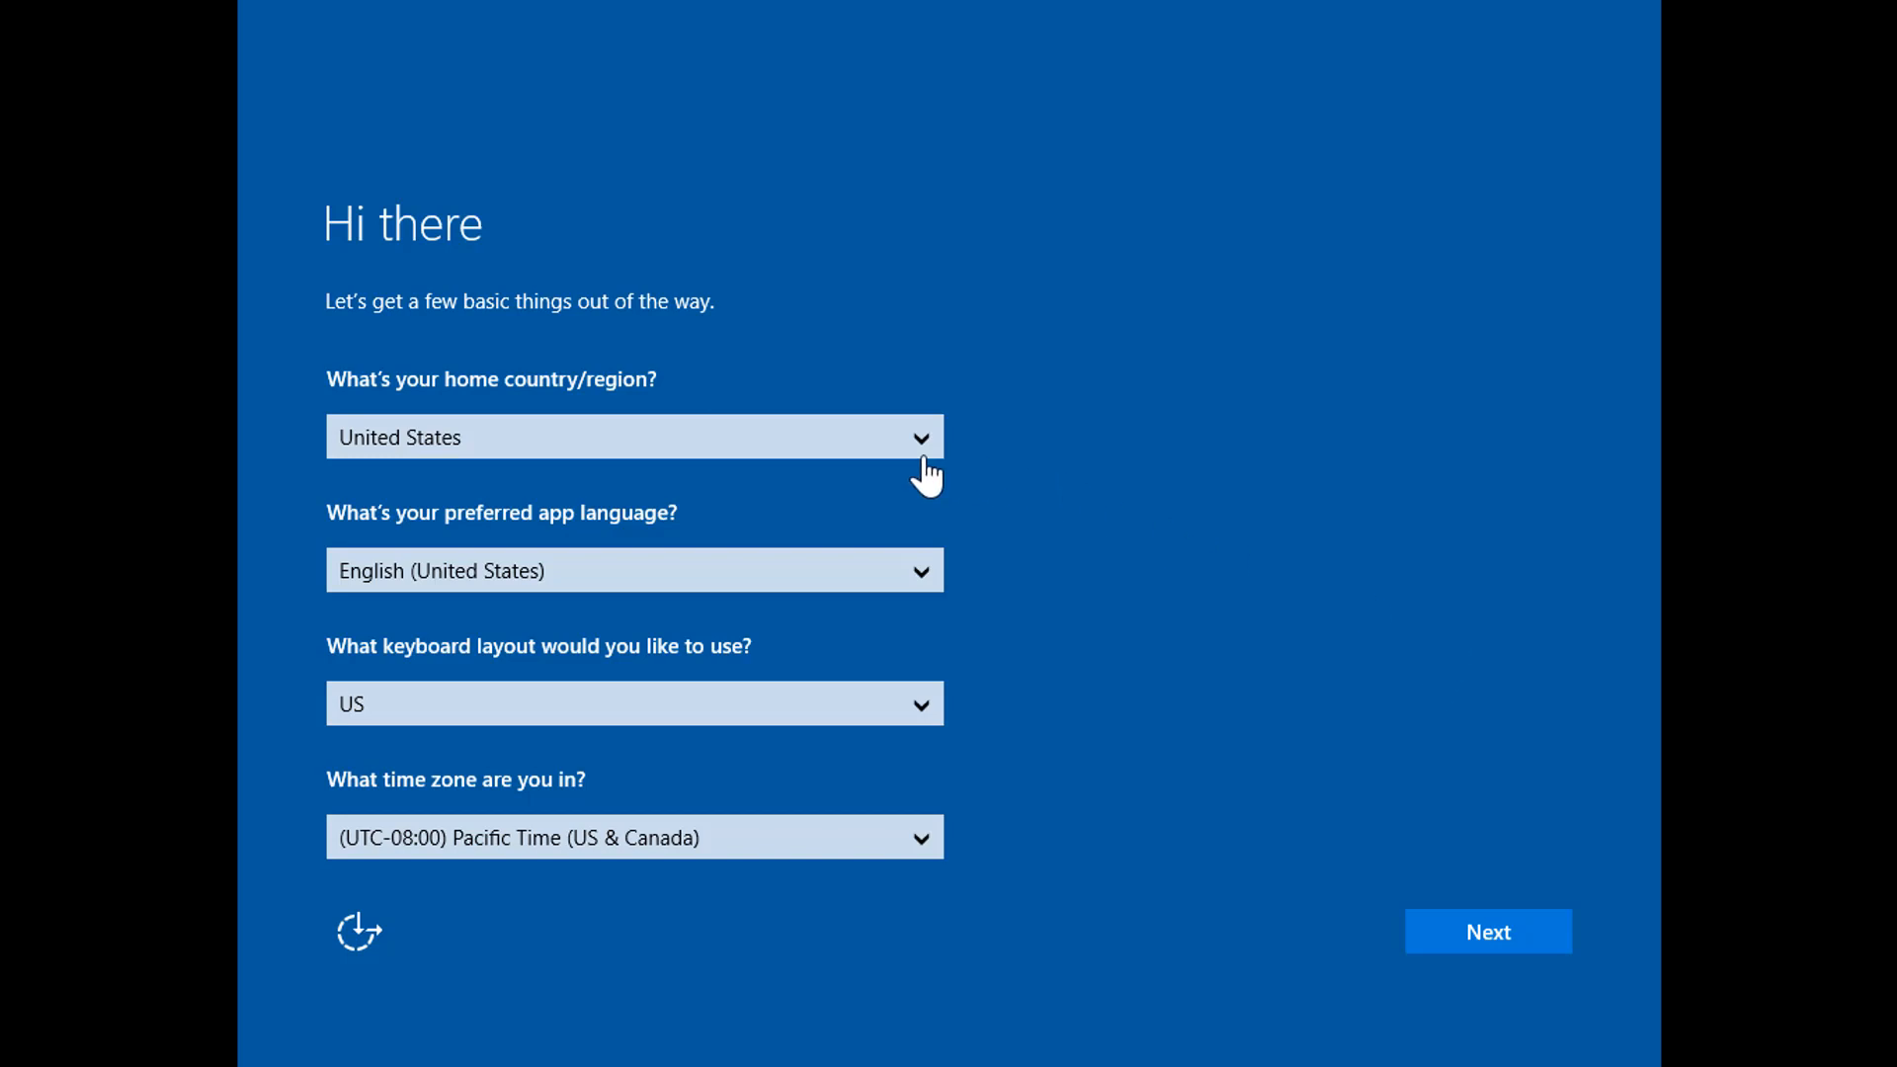
Keep United States as the home region and continue past regional settings.
left_click(634, 436)
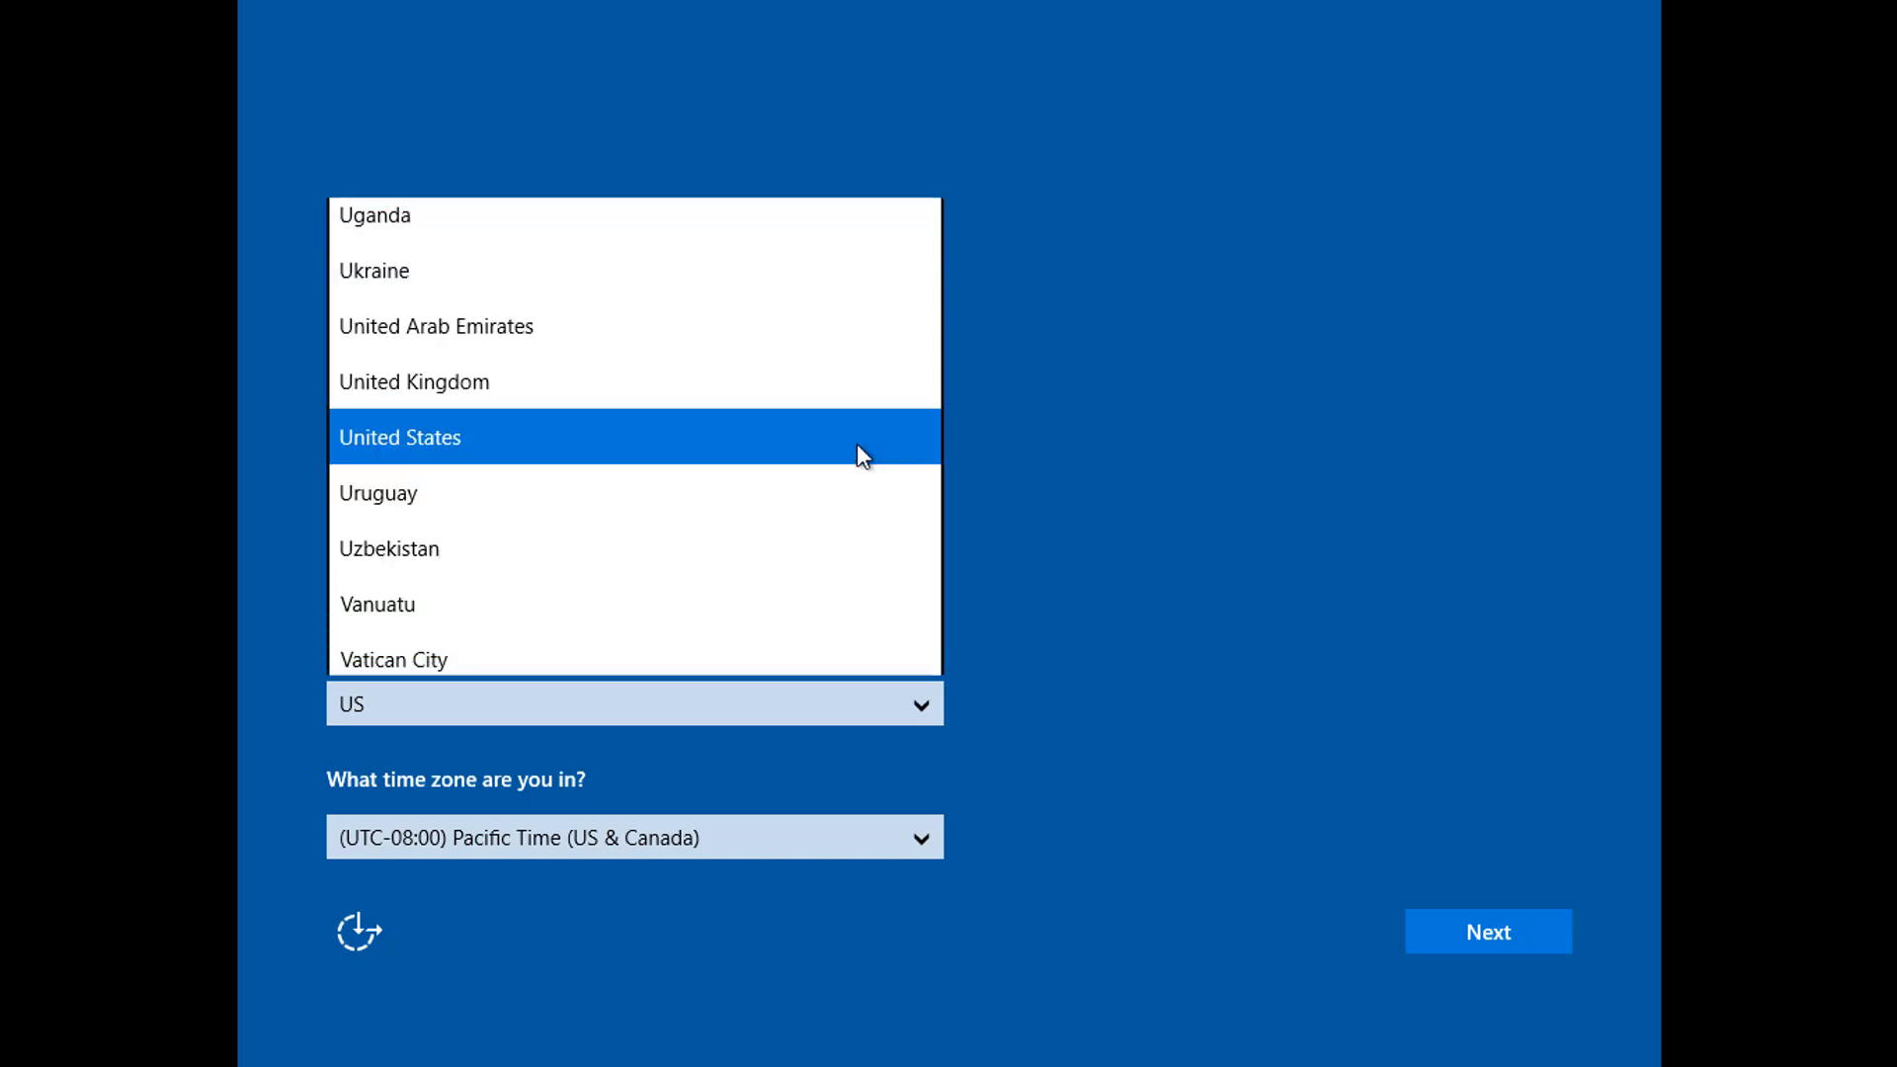
left_click(399, 437)
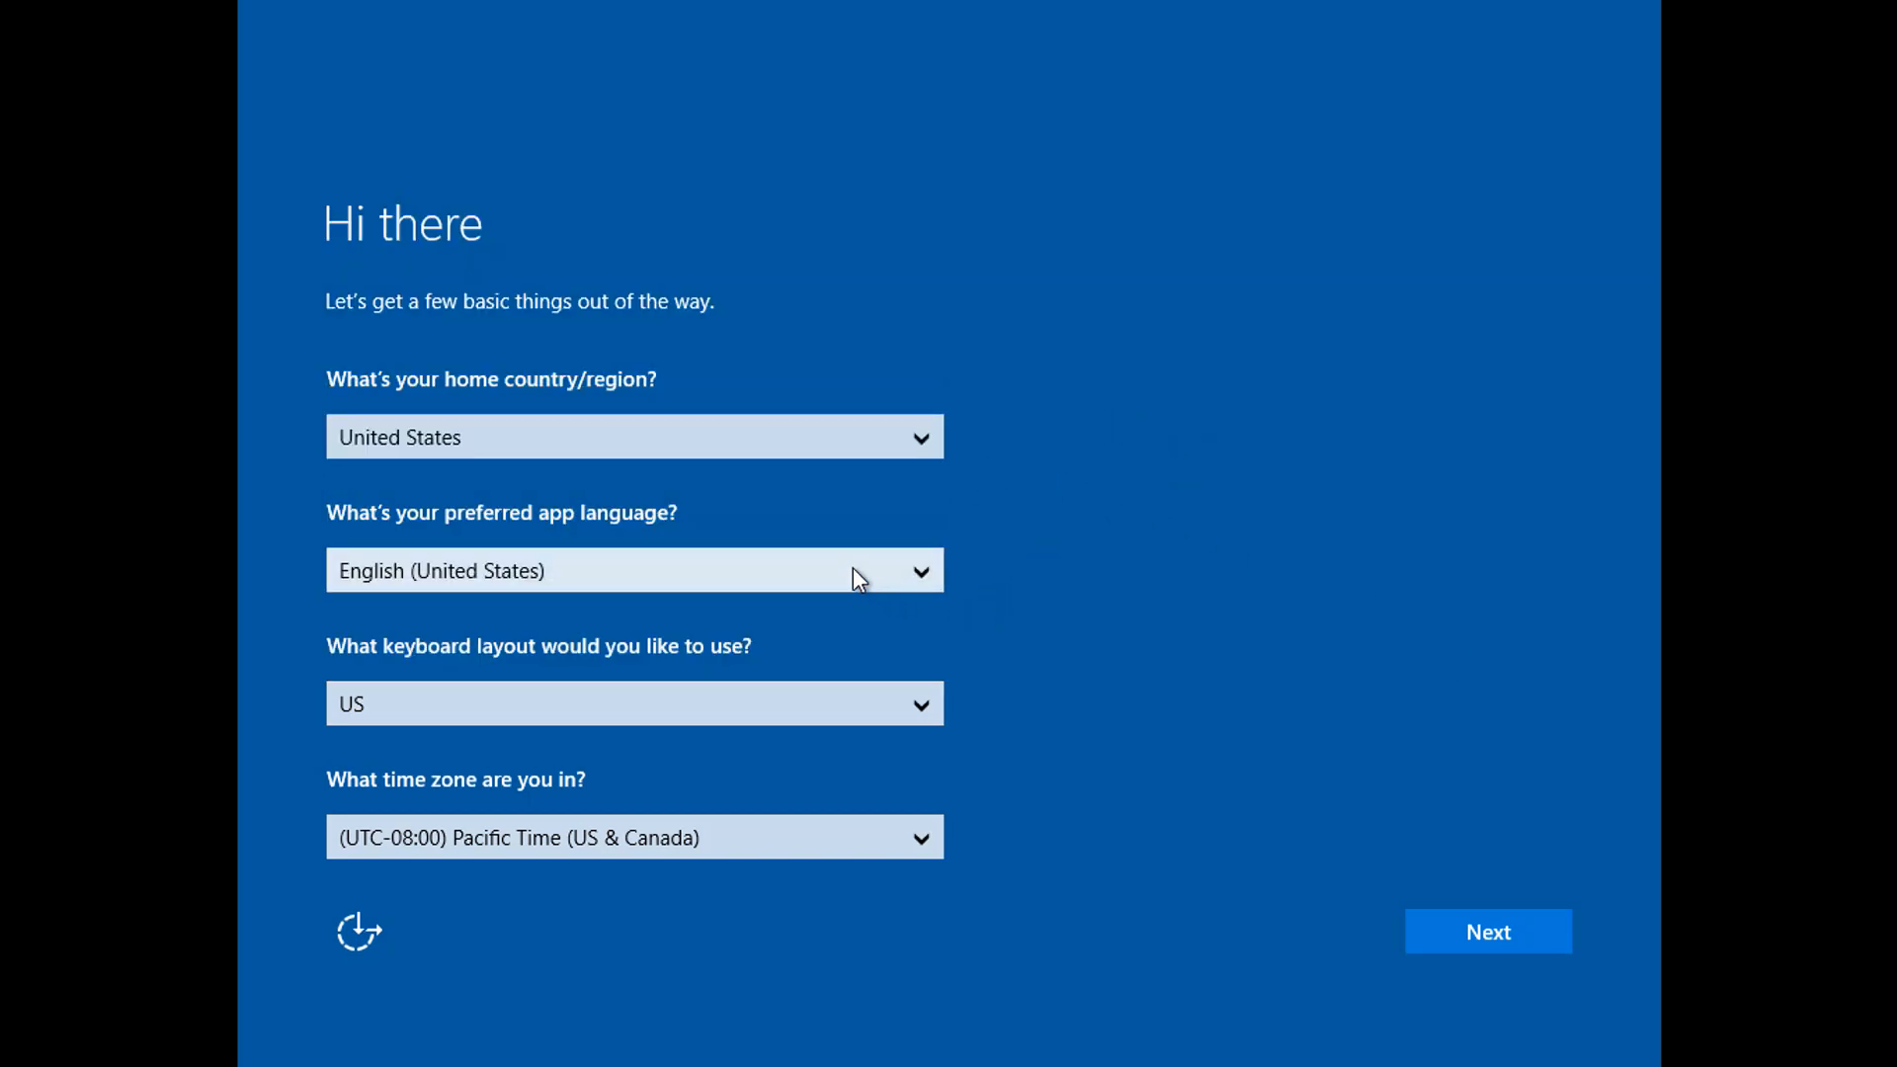
mouse_move(1100, 928)
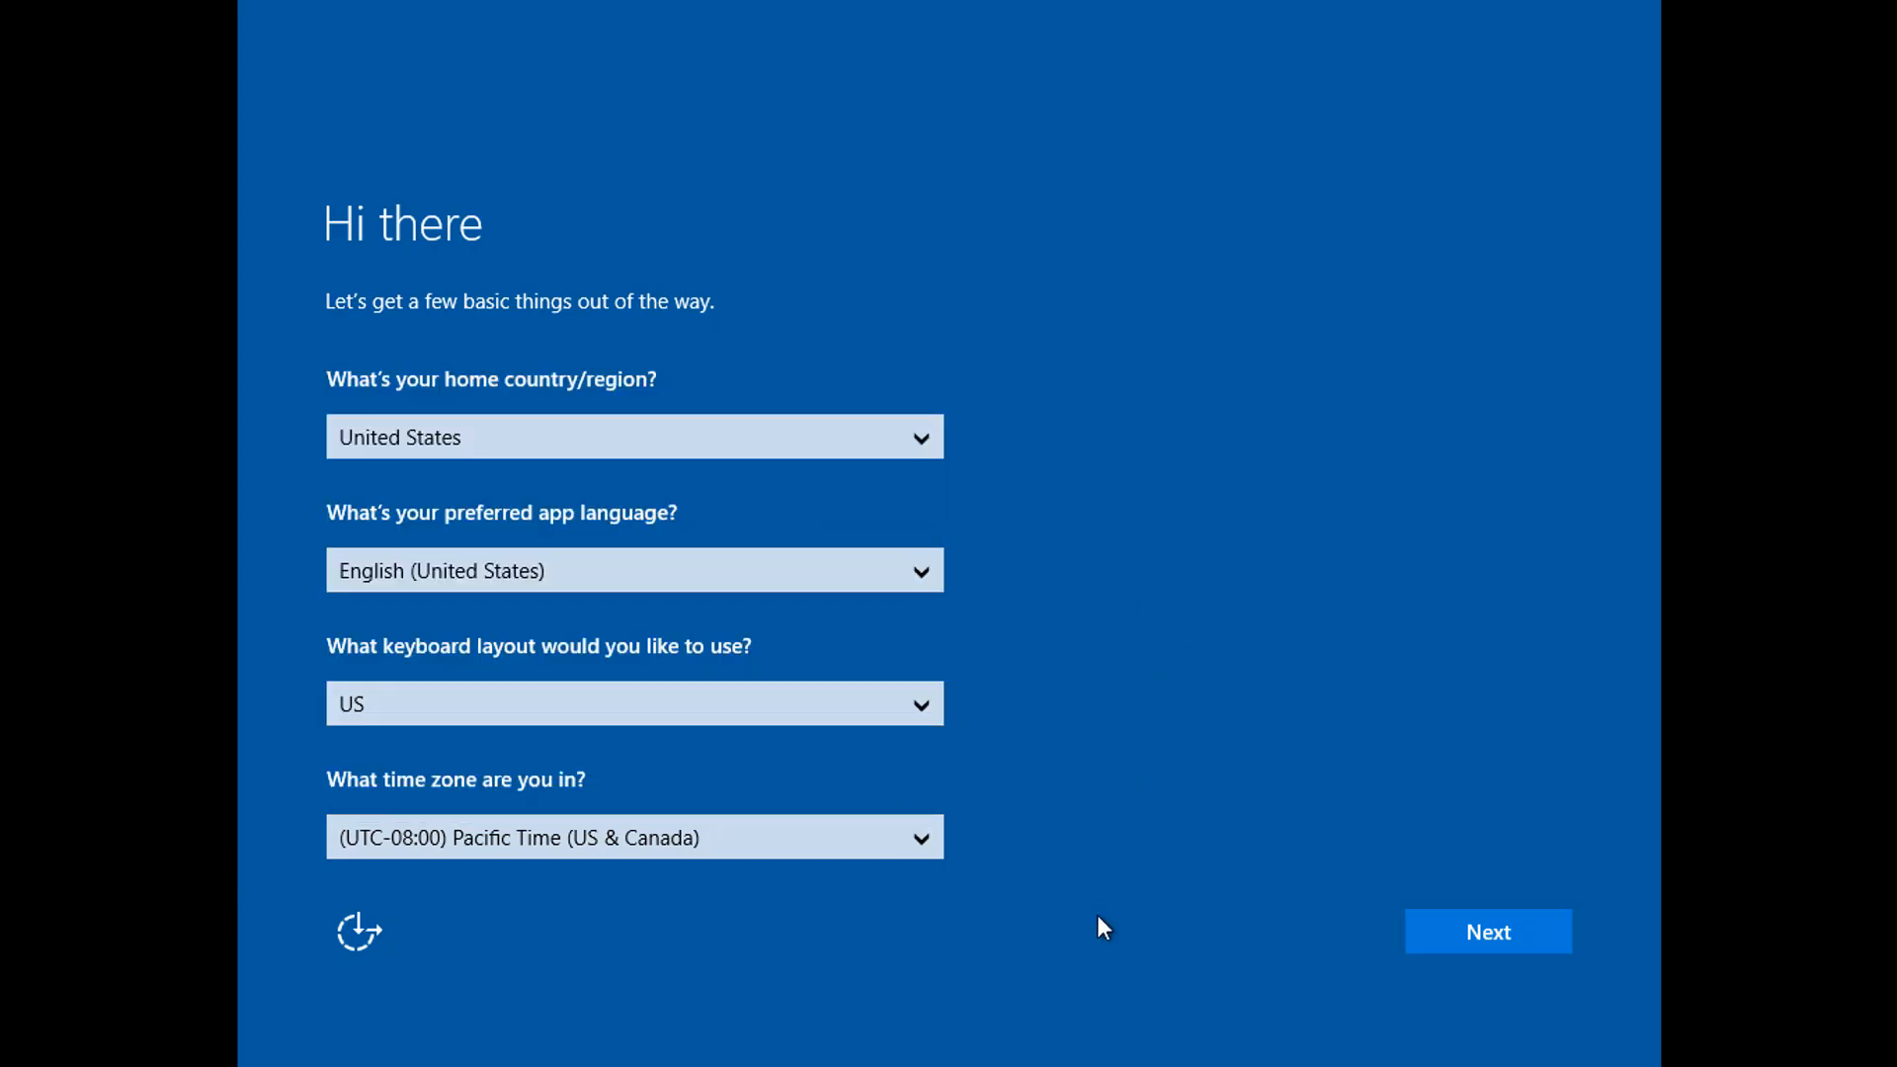
left_click(1486, 930)
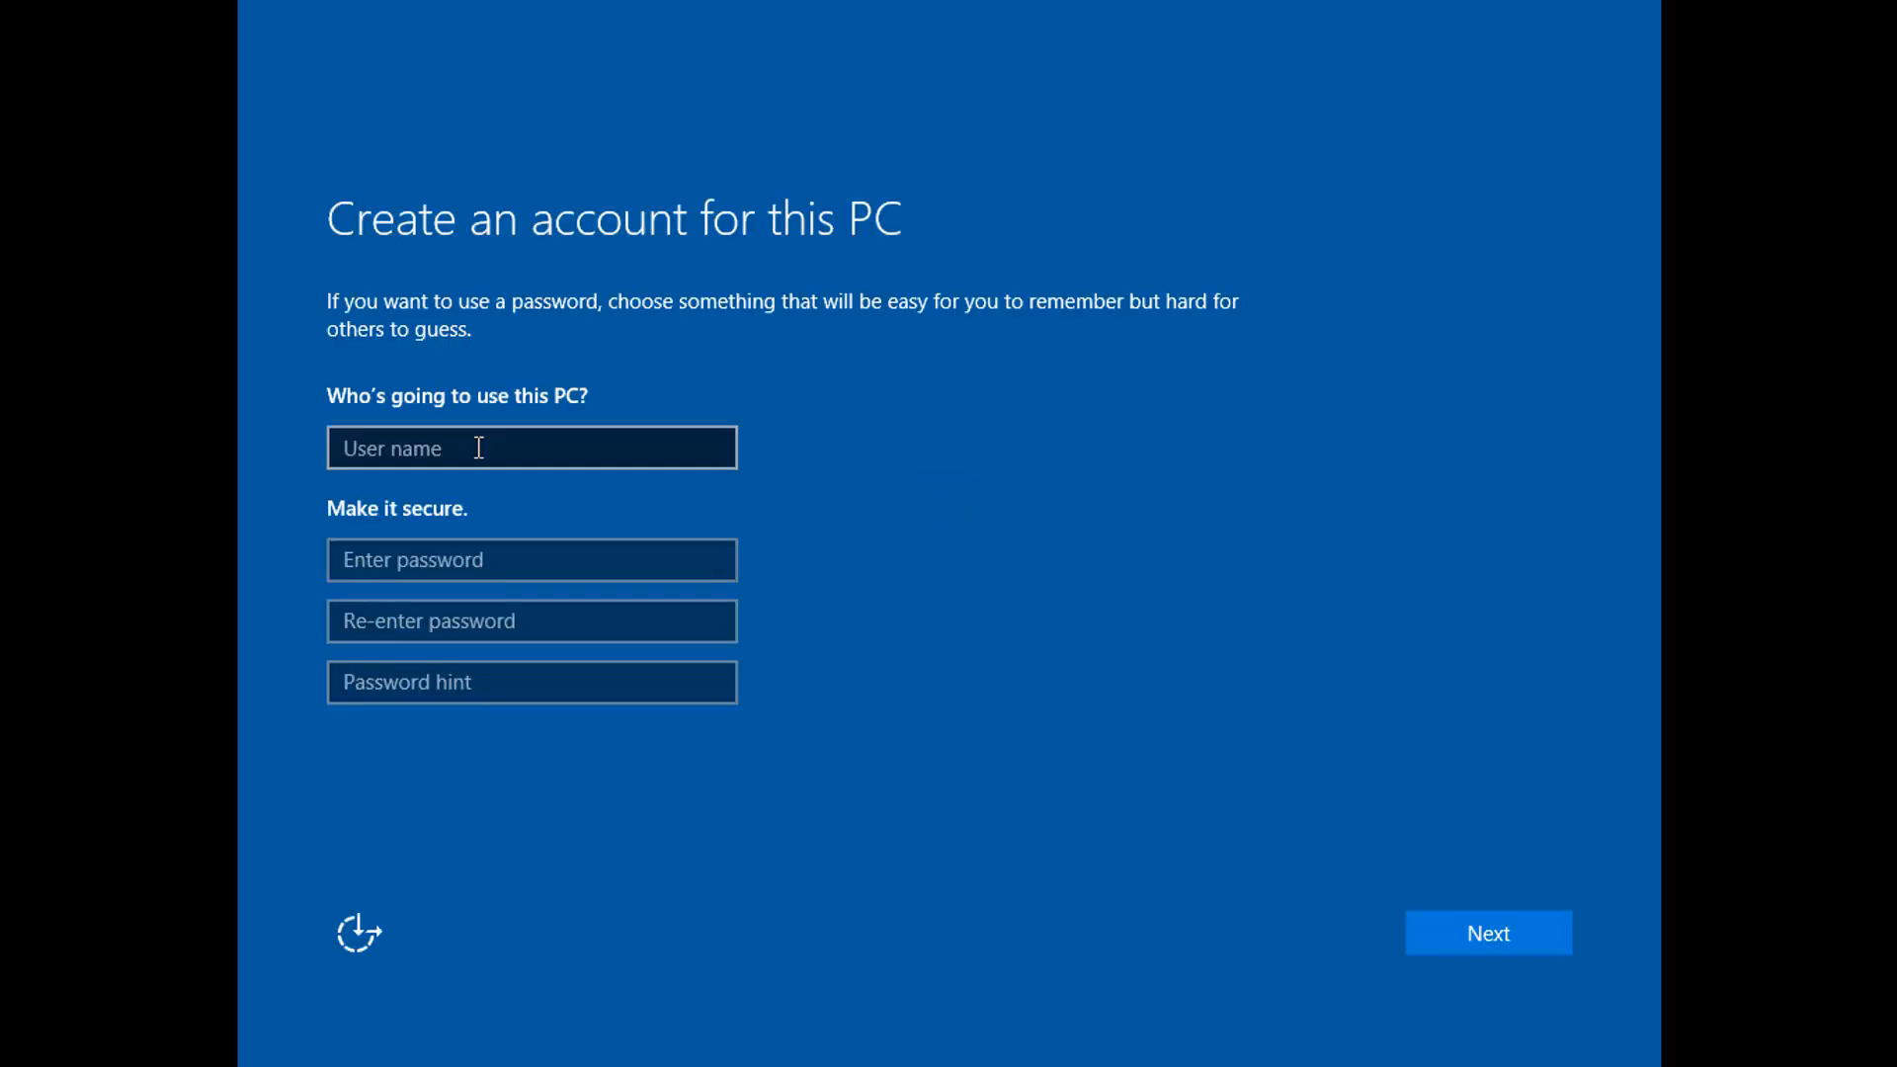
Create a local account named 'user' with no password.
left_click(530, 447)
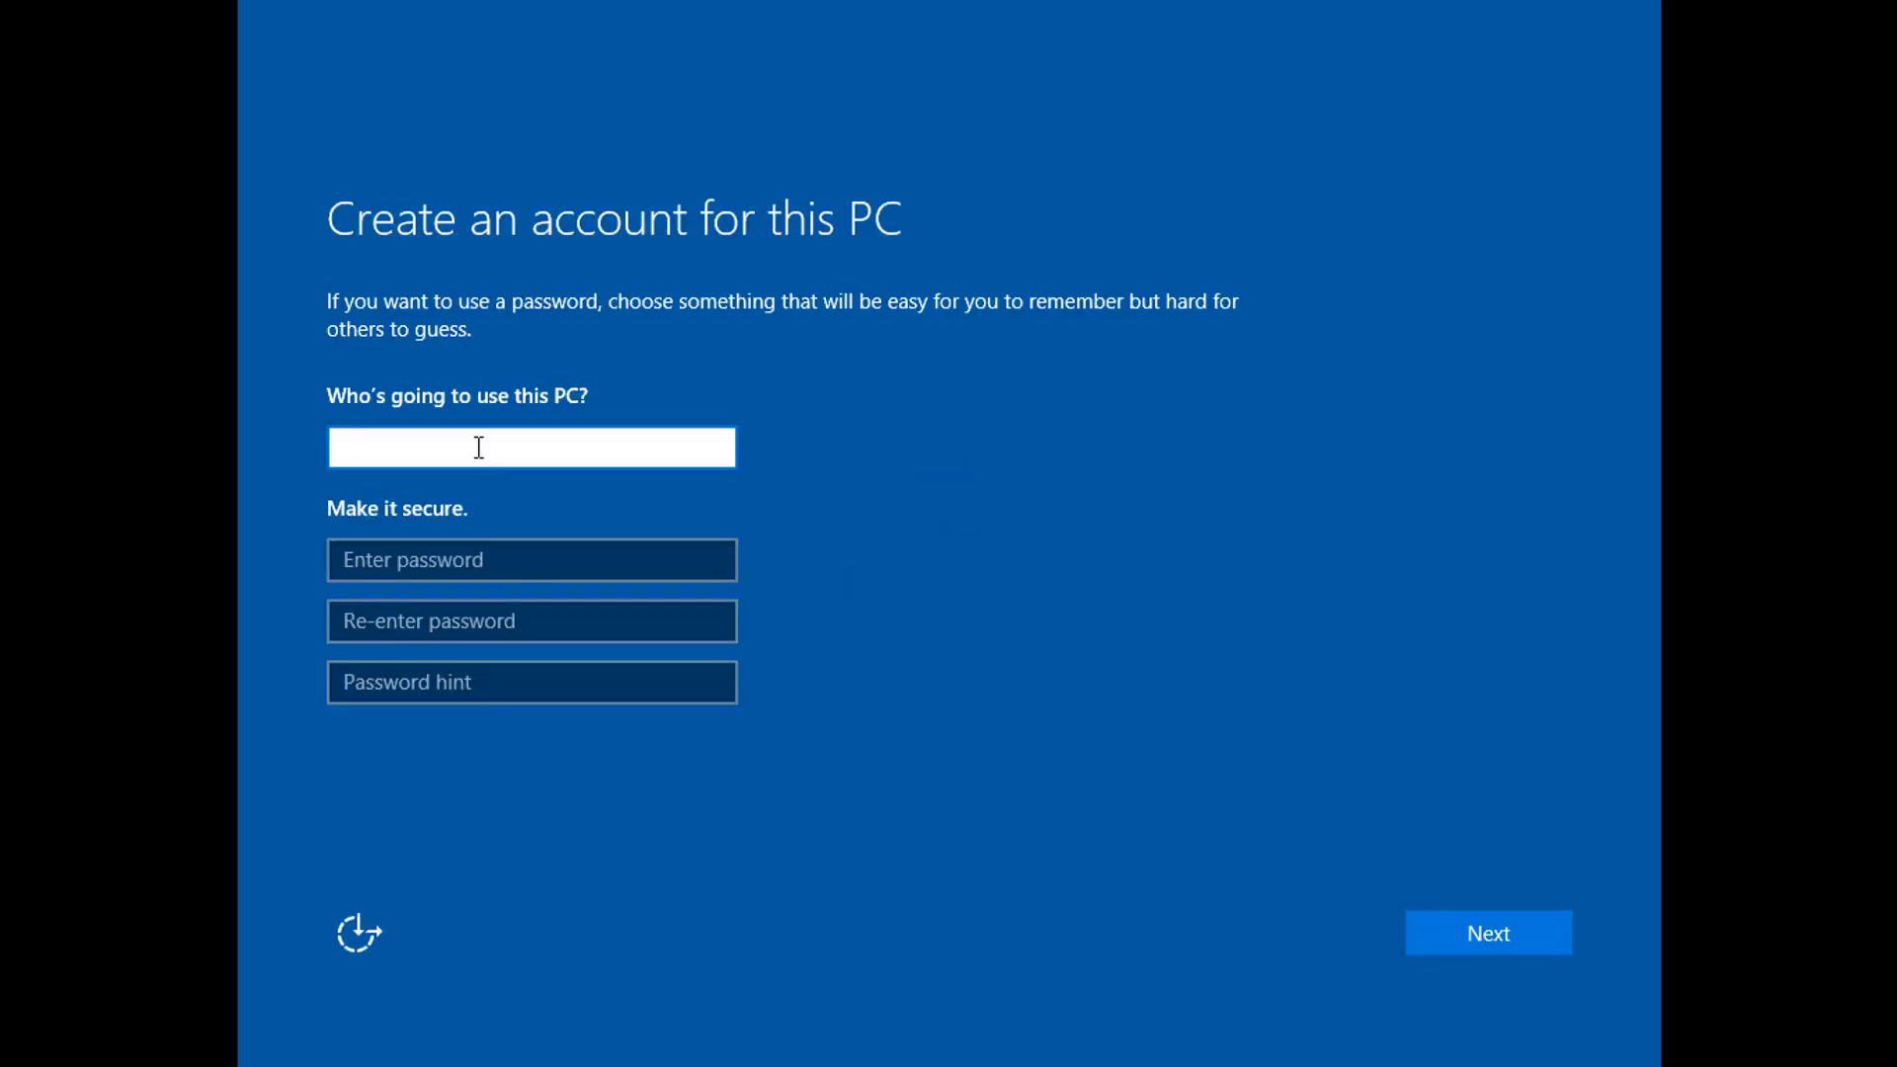
left_click(529, 447)
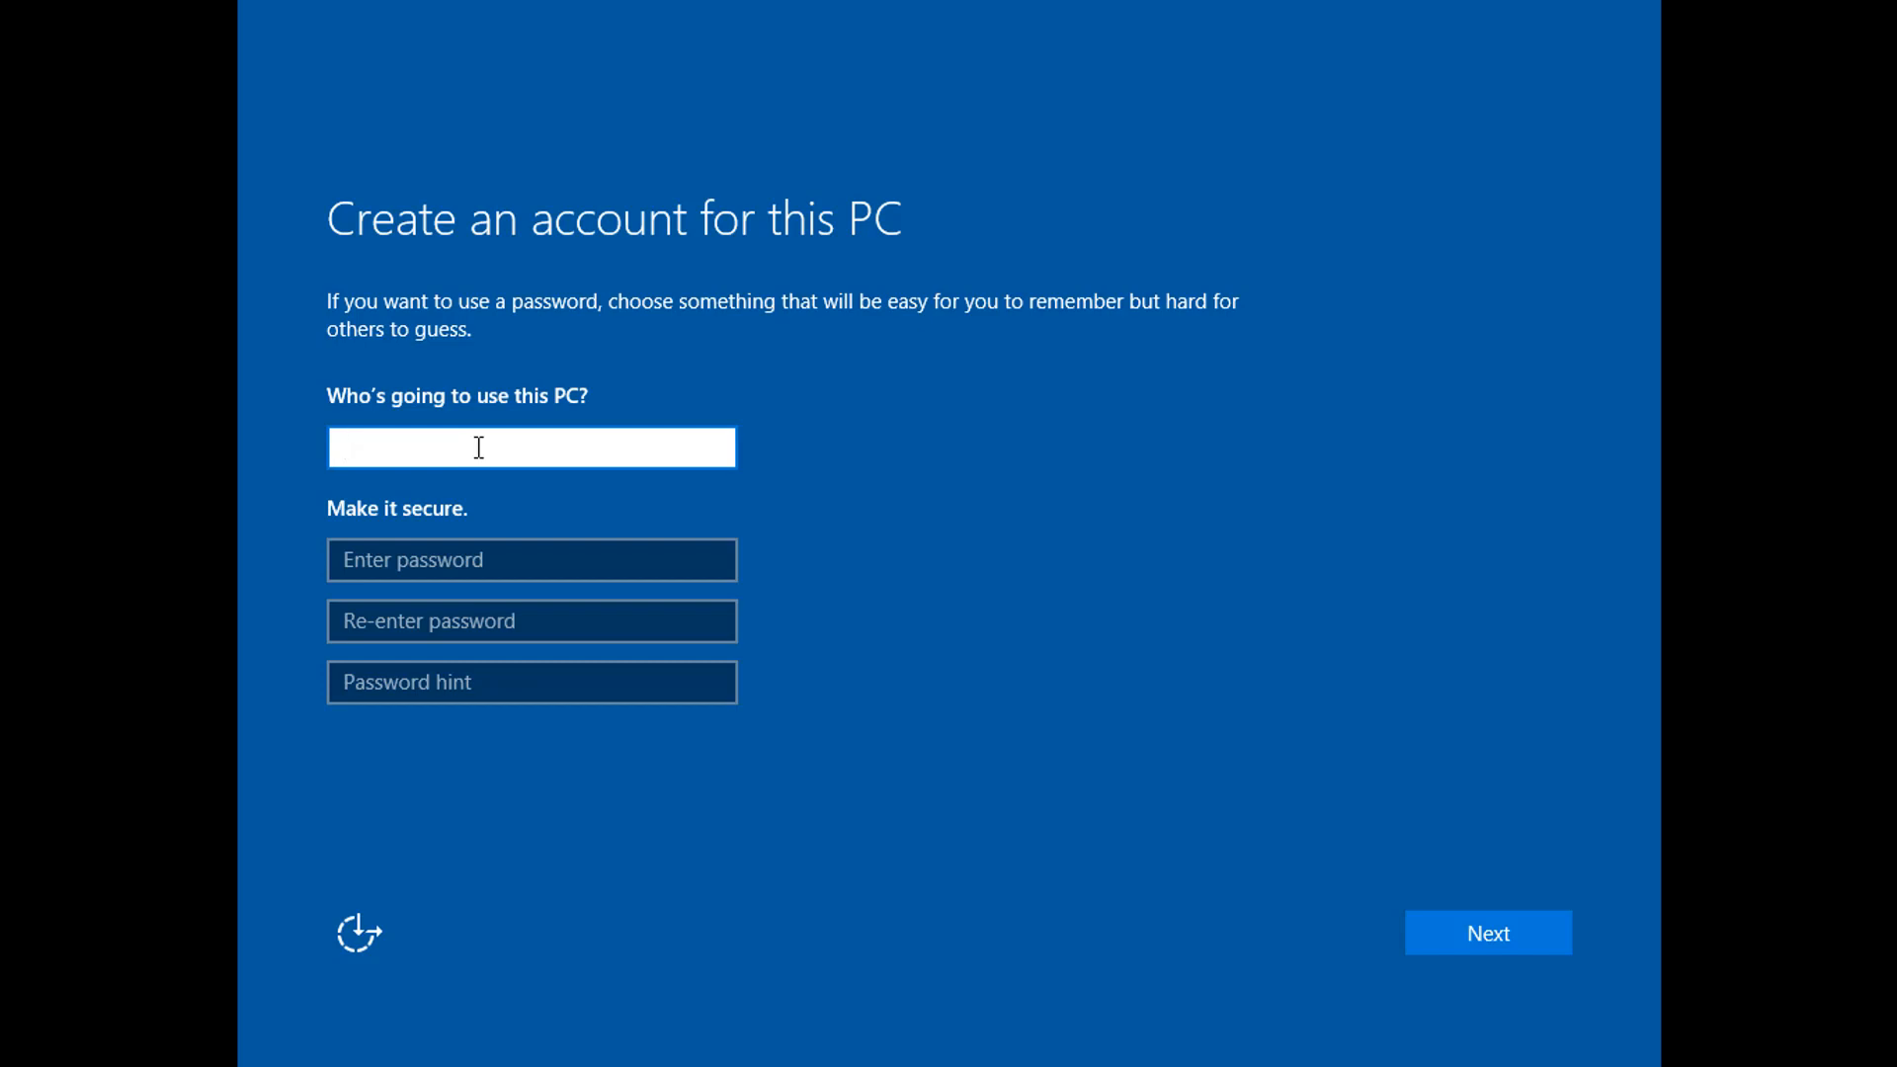
type("user")
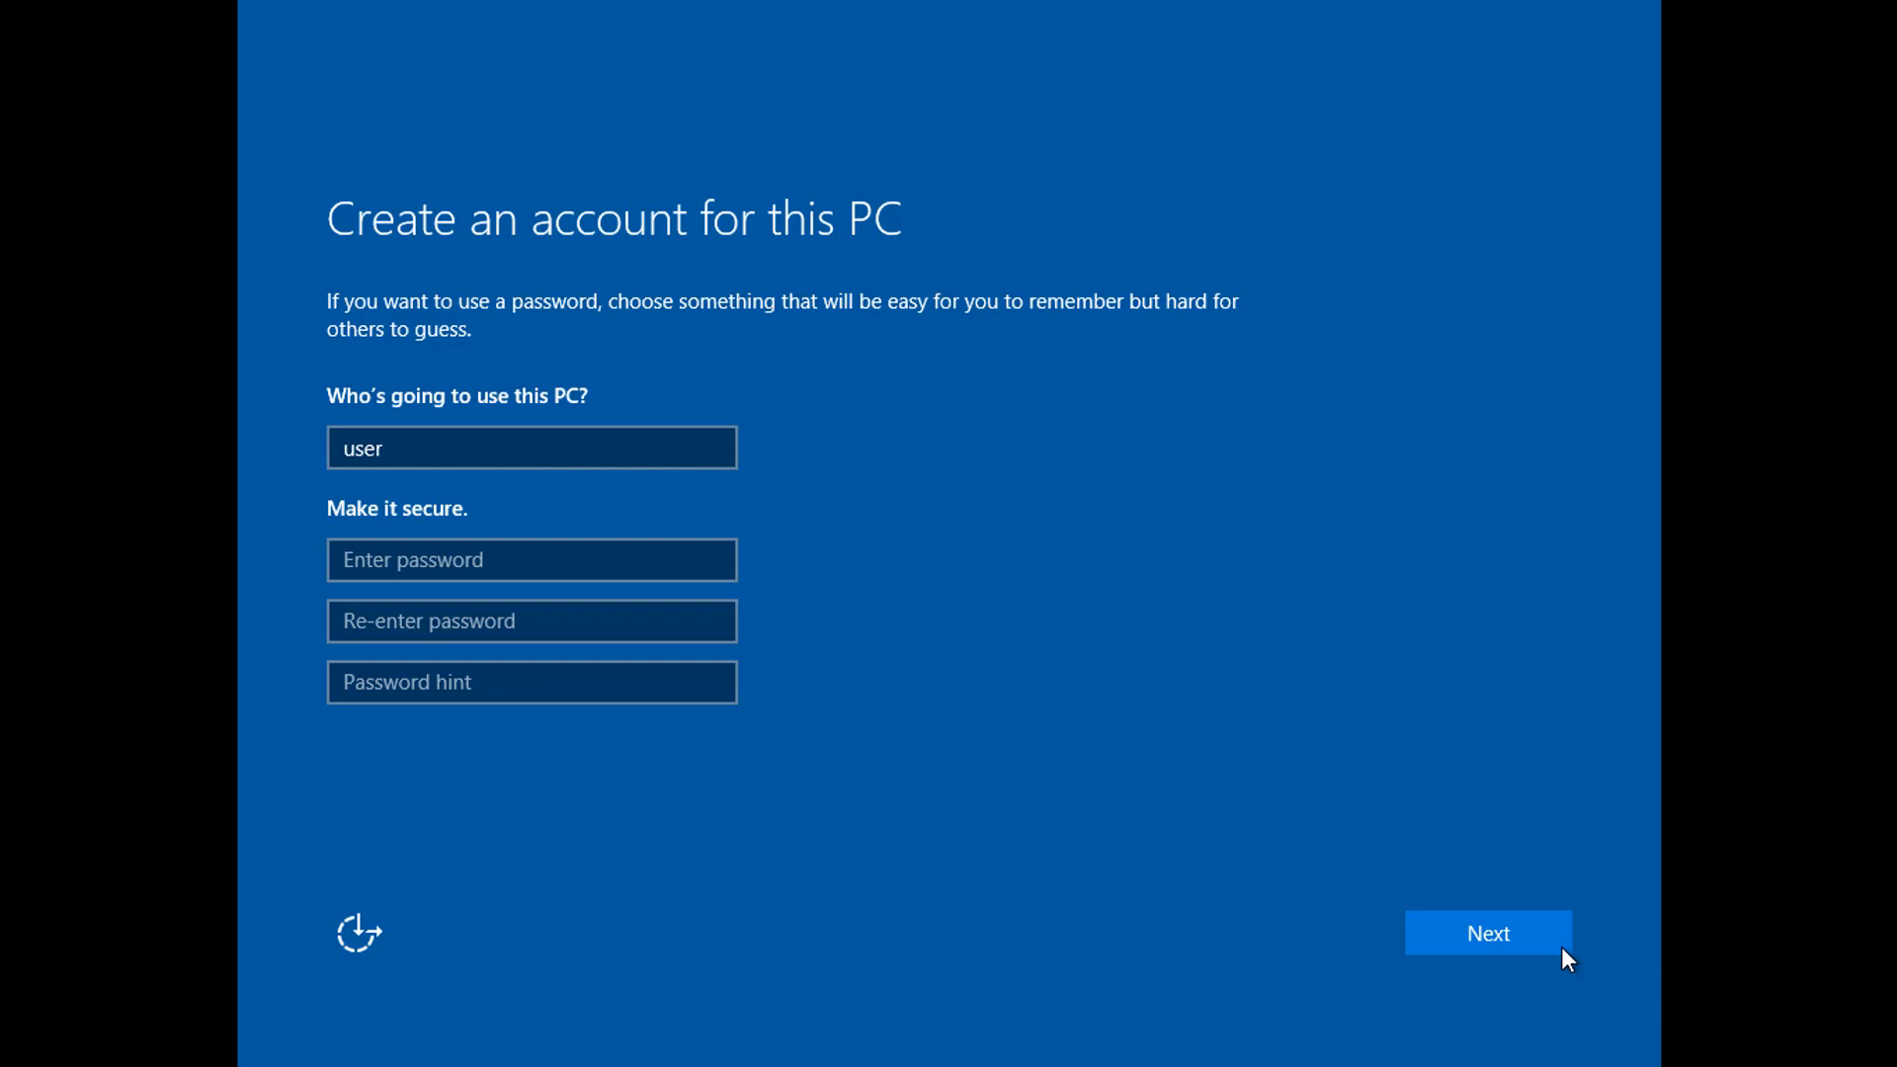
left_click(1488, 933)
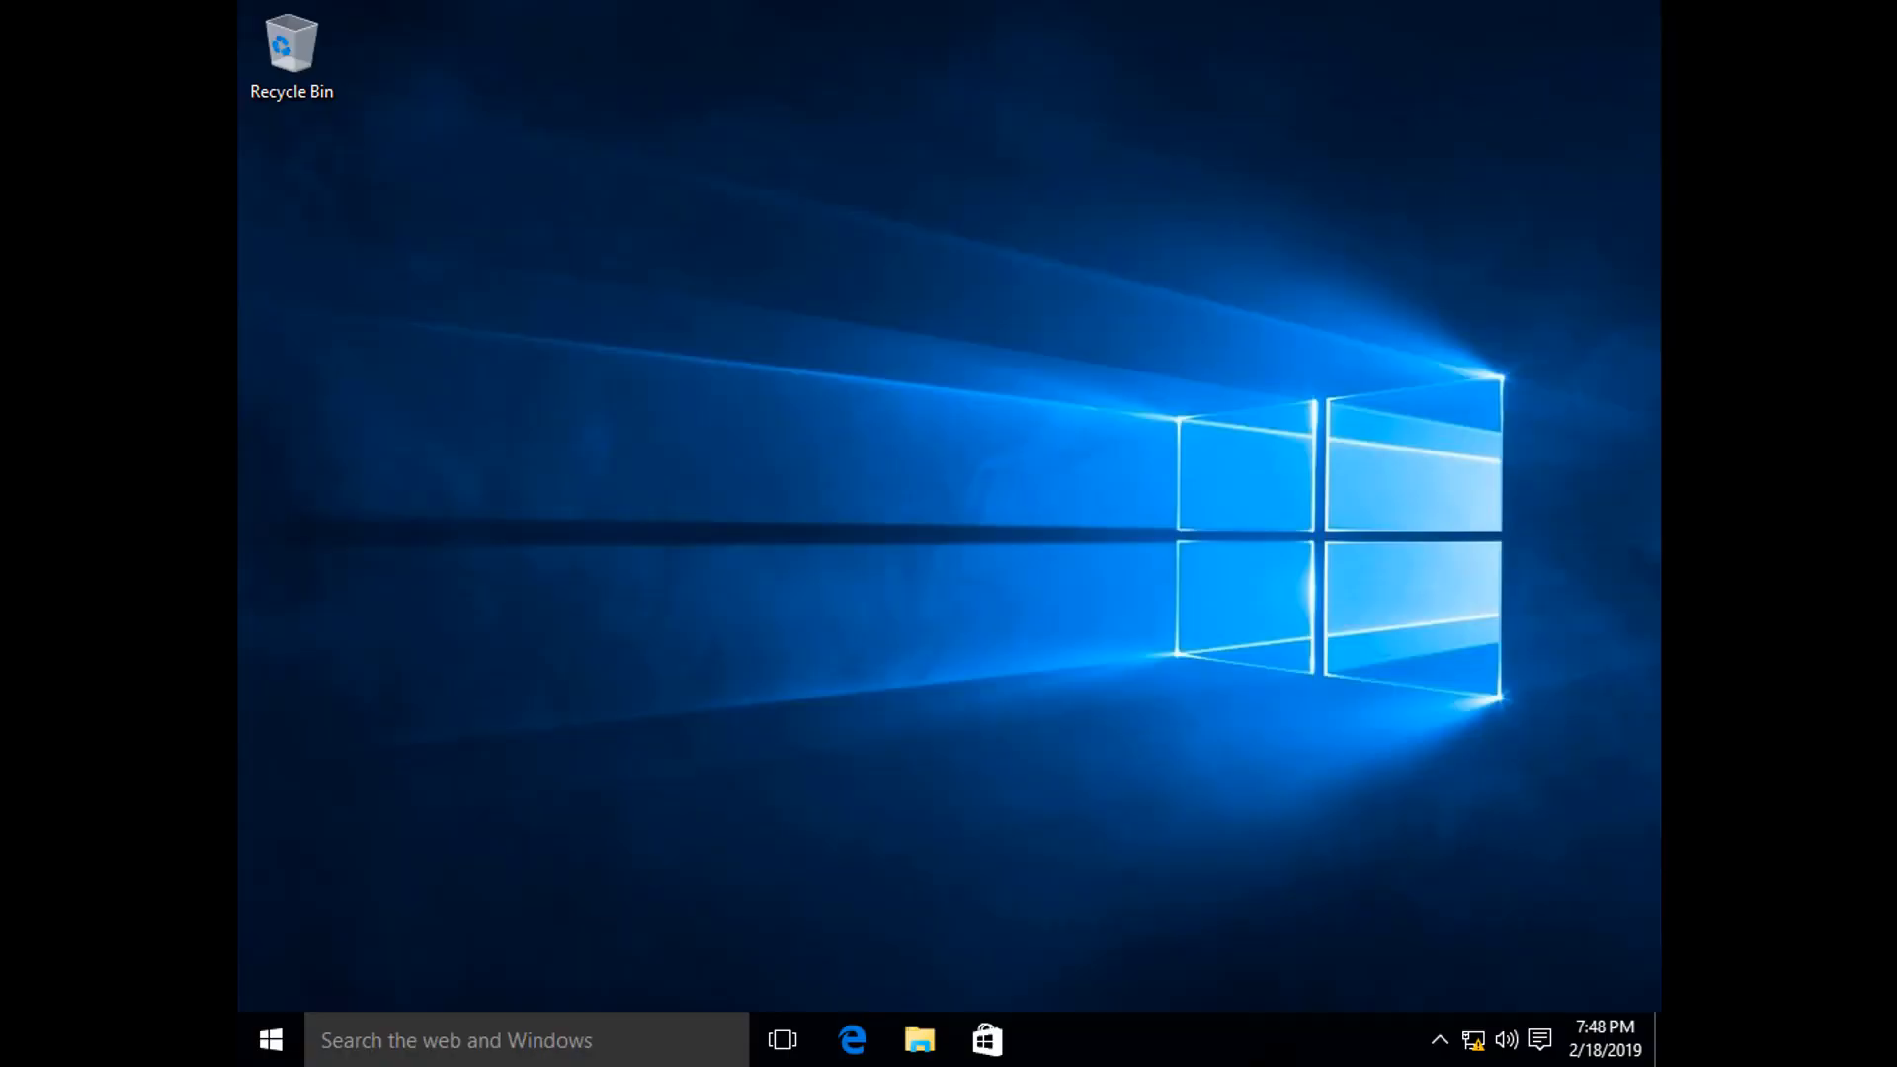
View the new account's Desktop folder in File Explorer to confirm it is empty.
left_click(271, 1039)
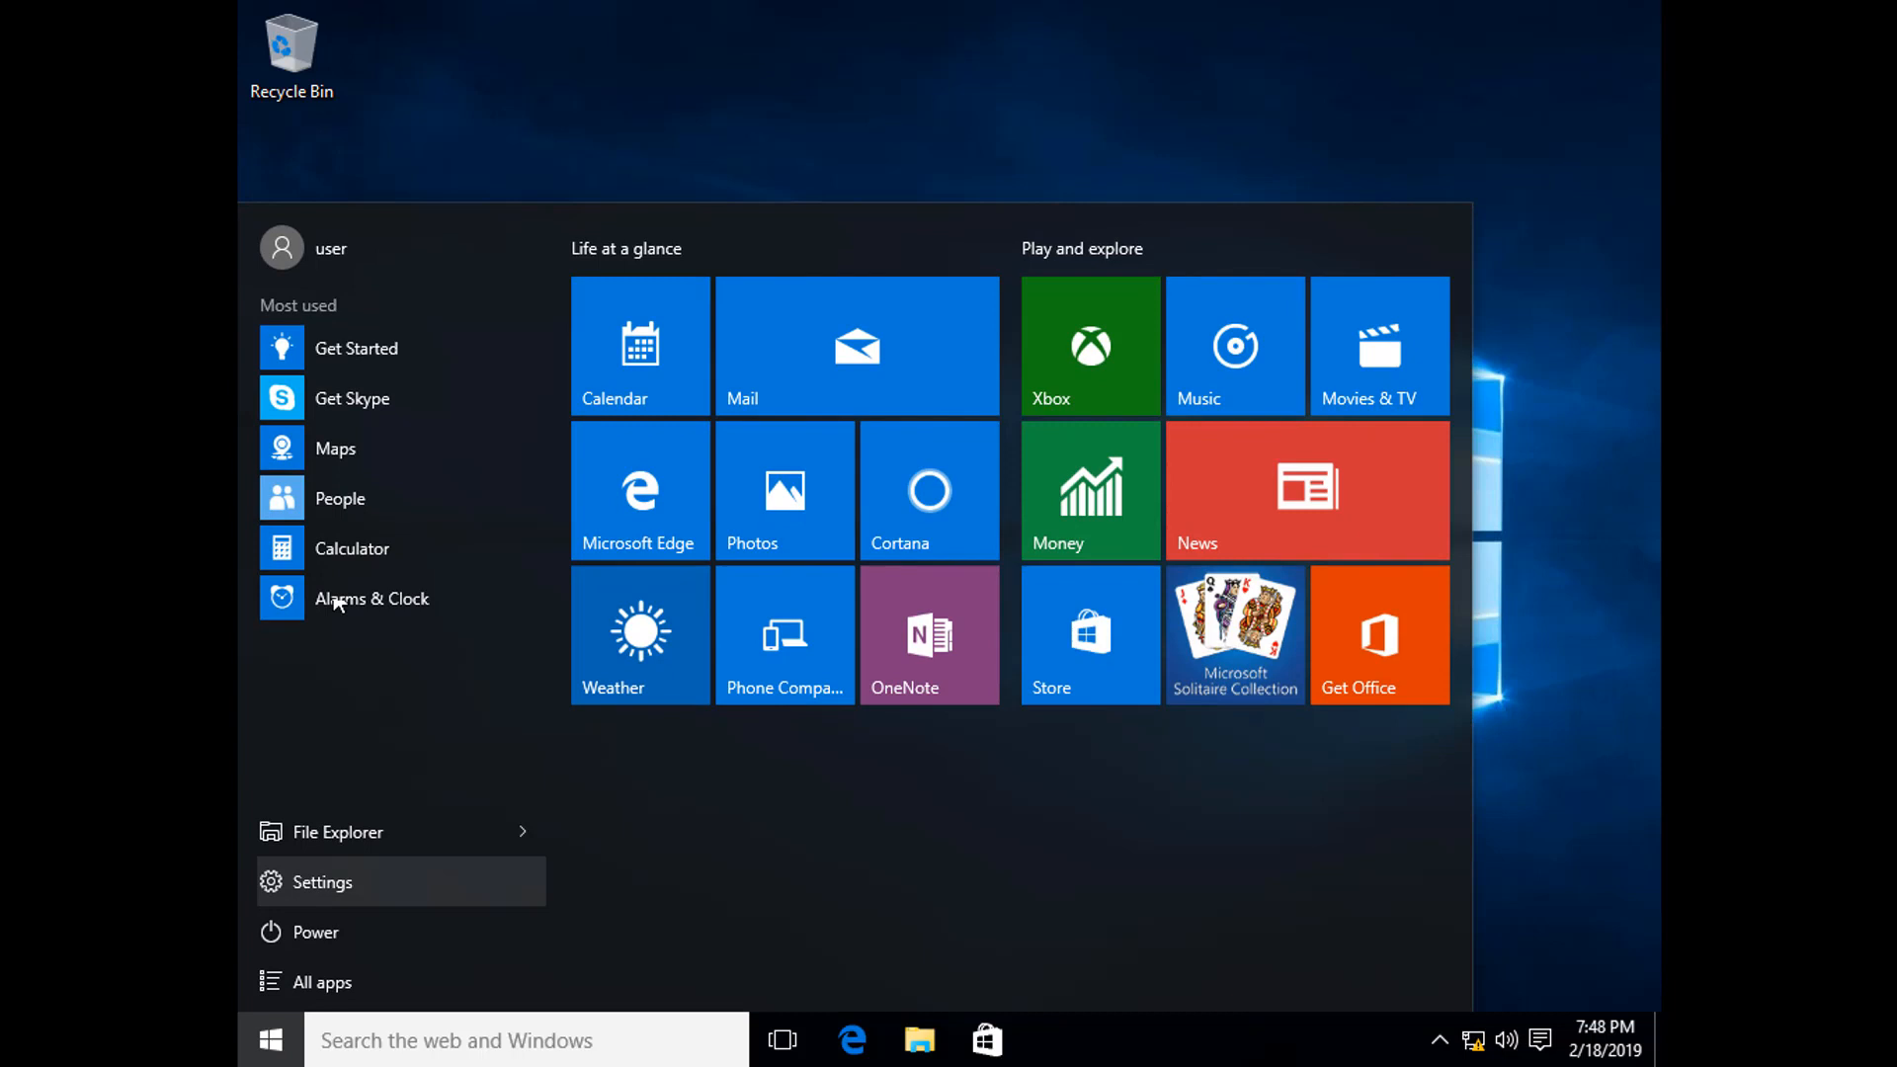
left_click(270, 1039)
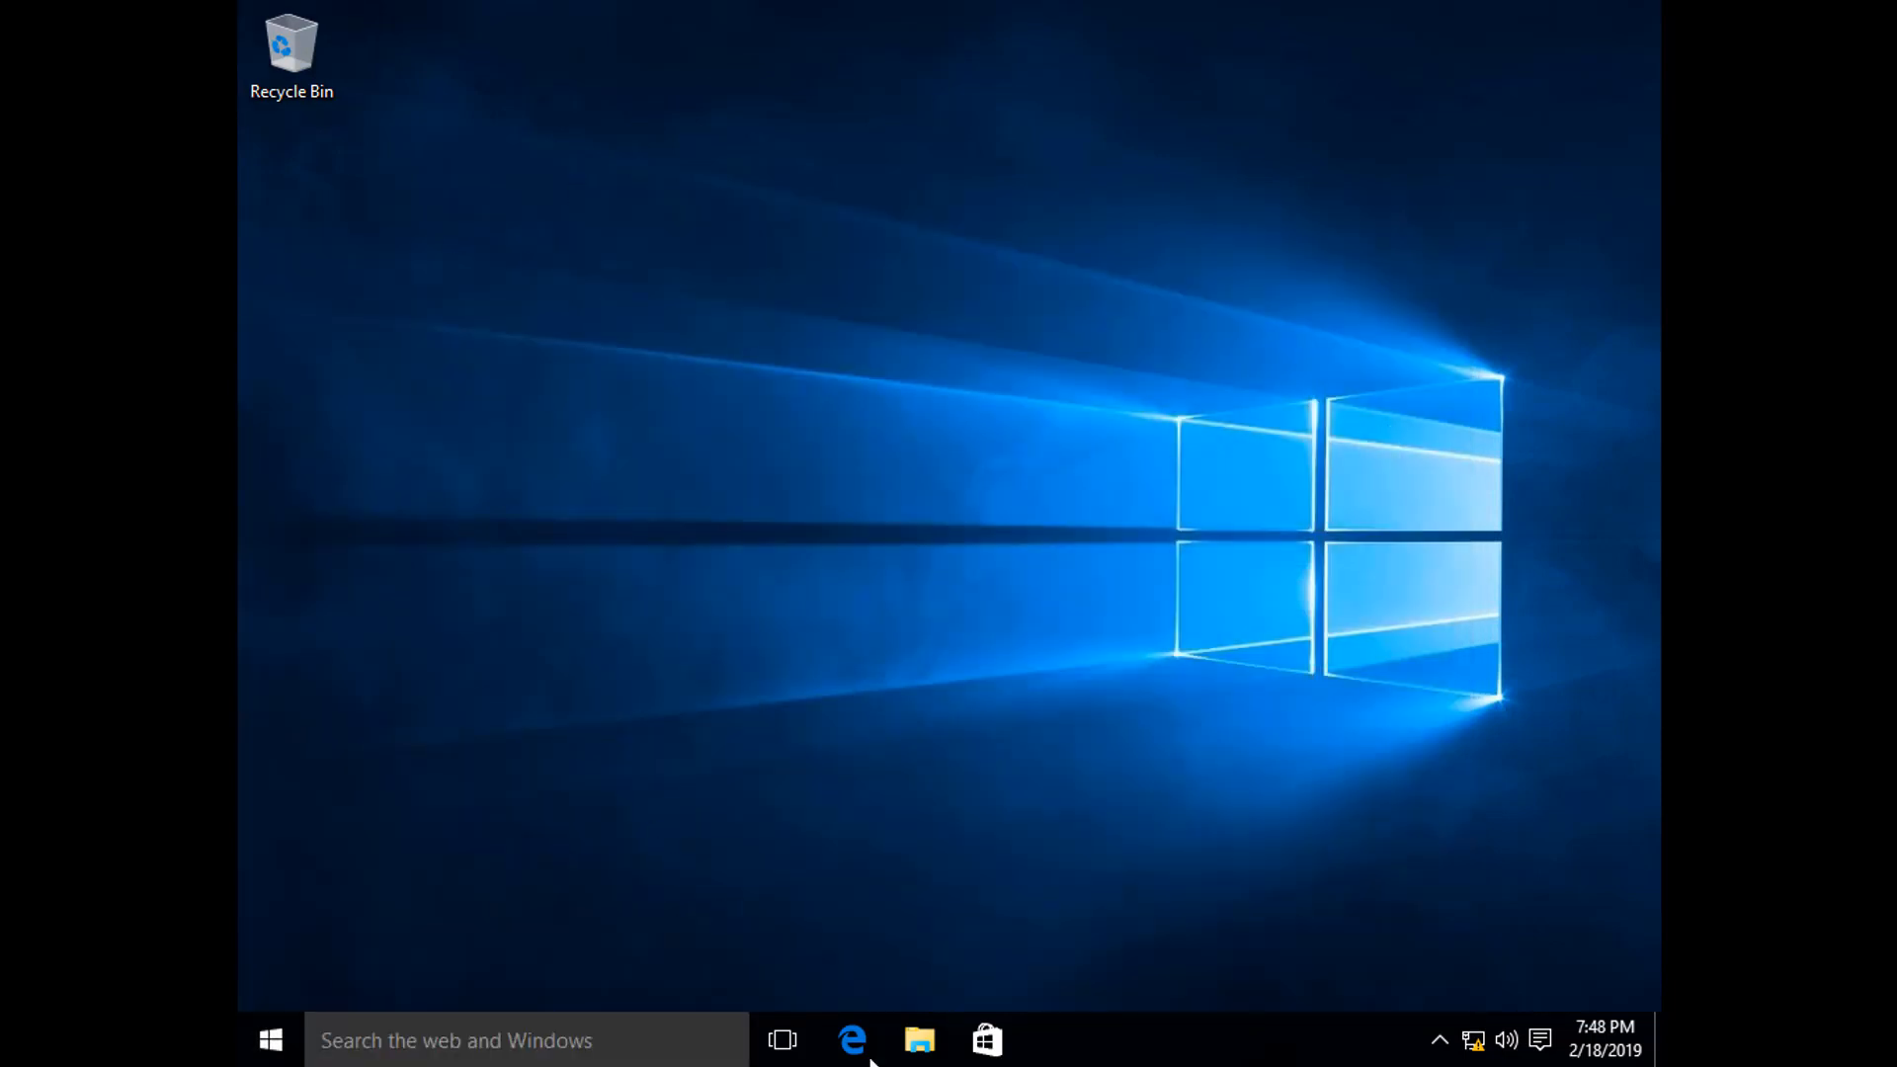
left_click(919, 1041)
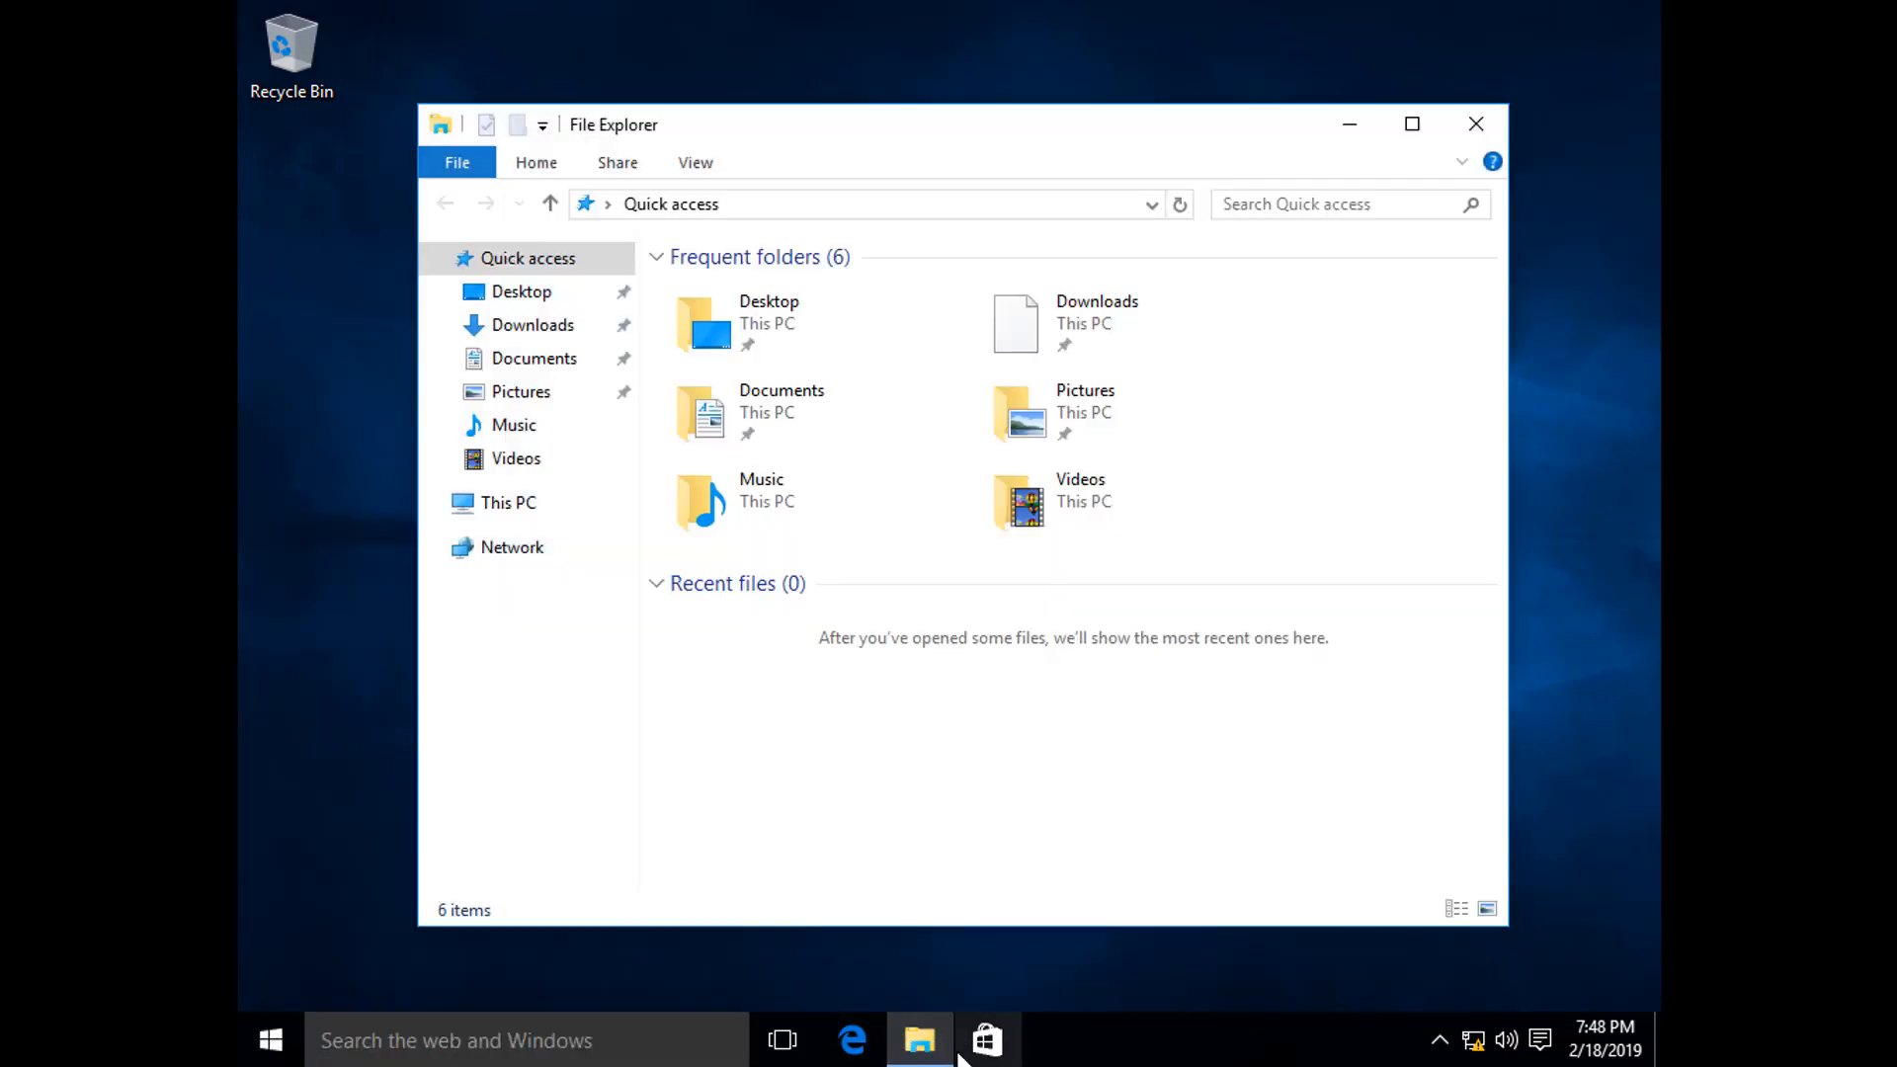
double_click(769, 320)
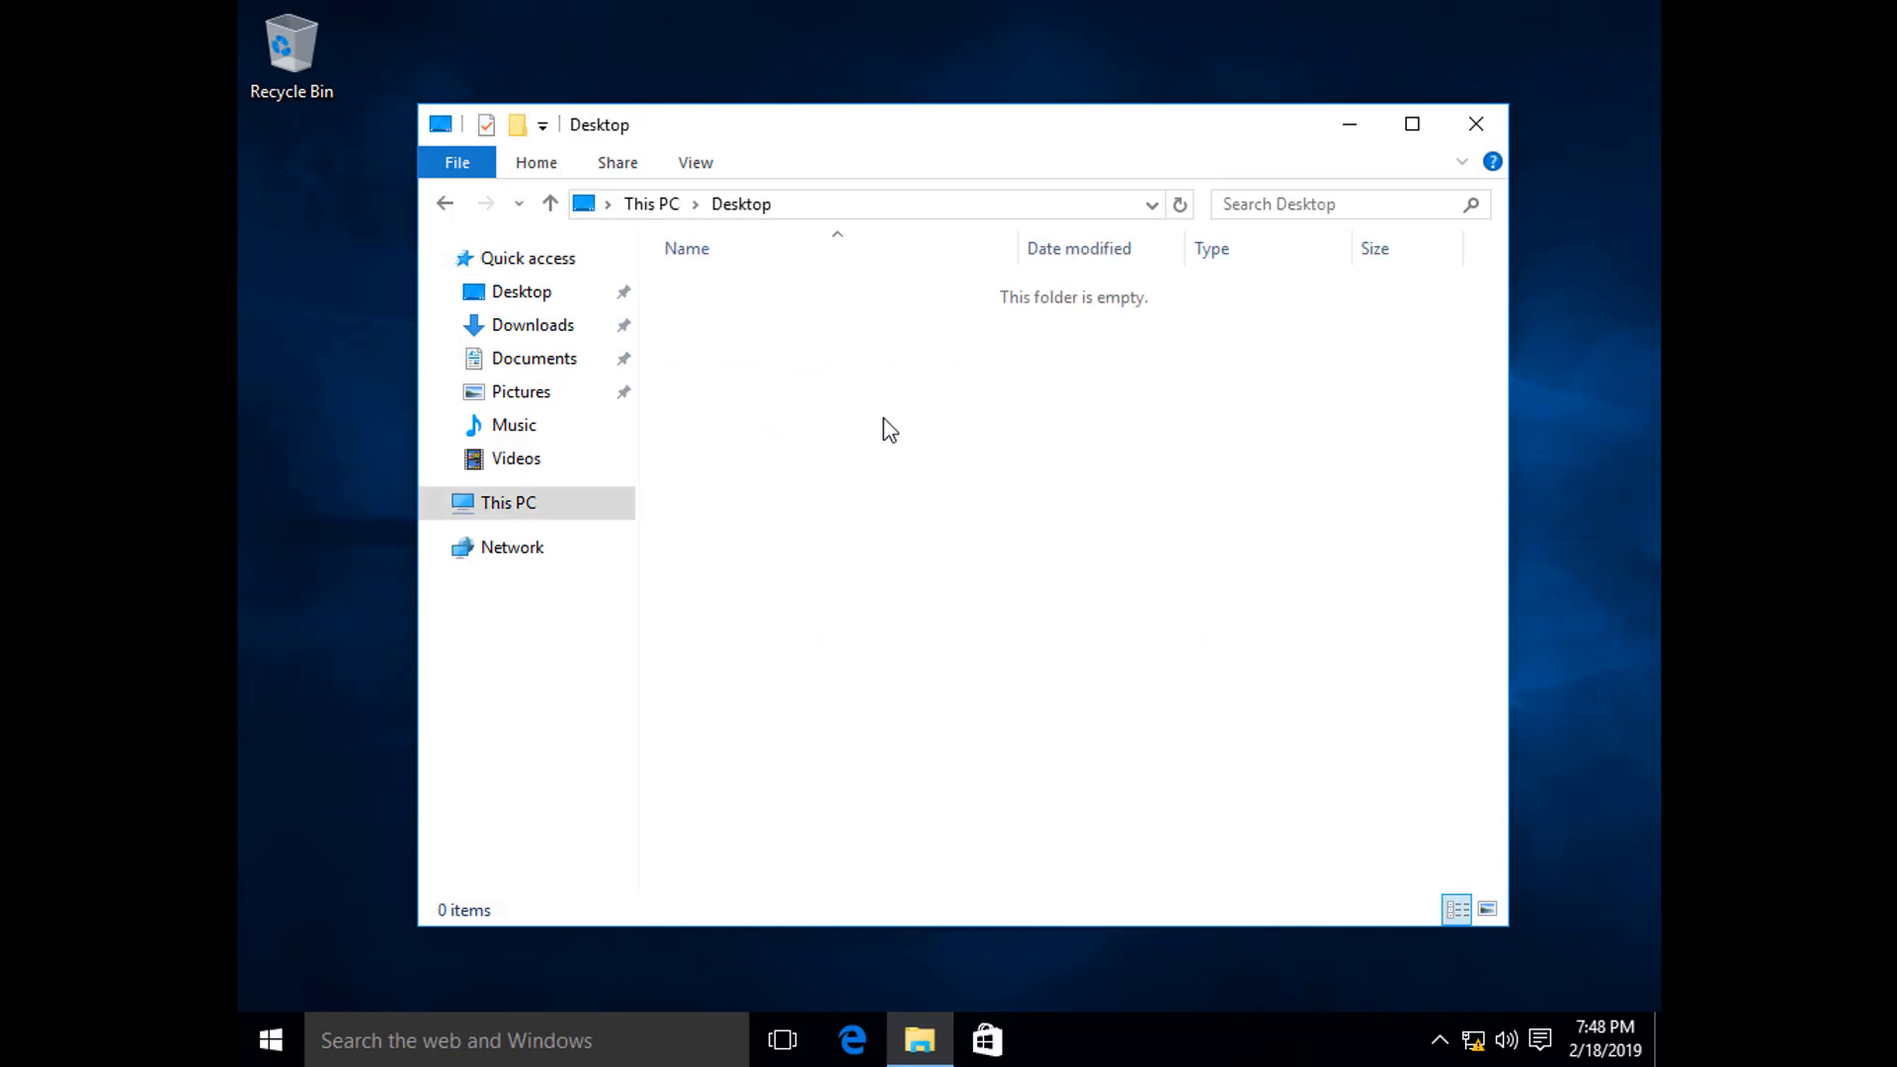
mouse_move(638, 372)
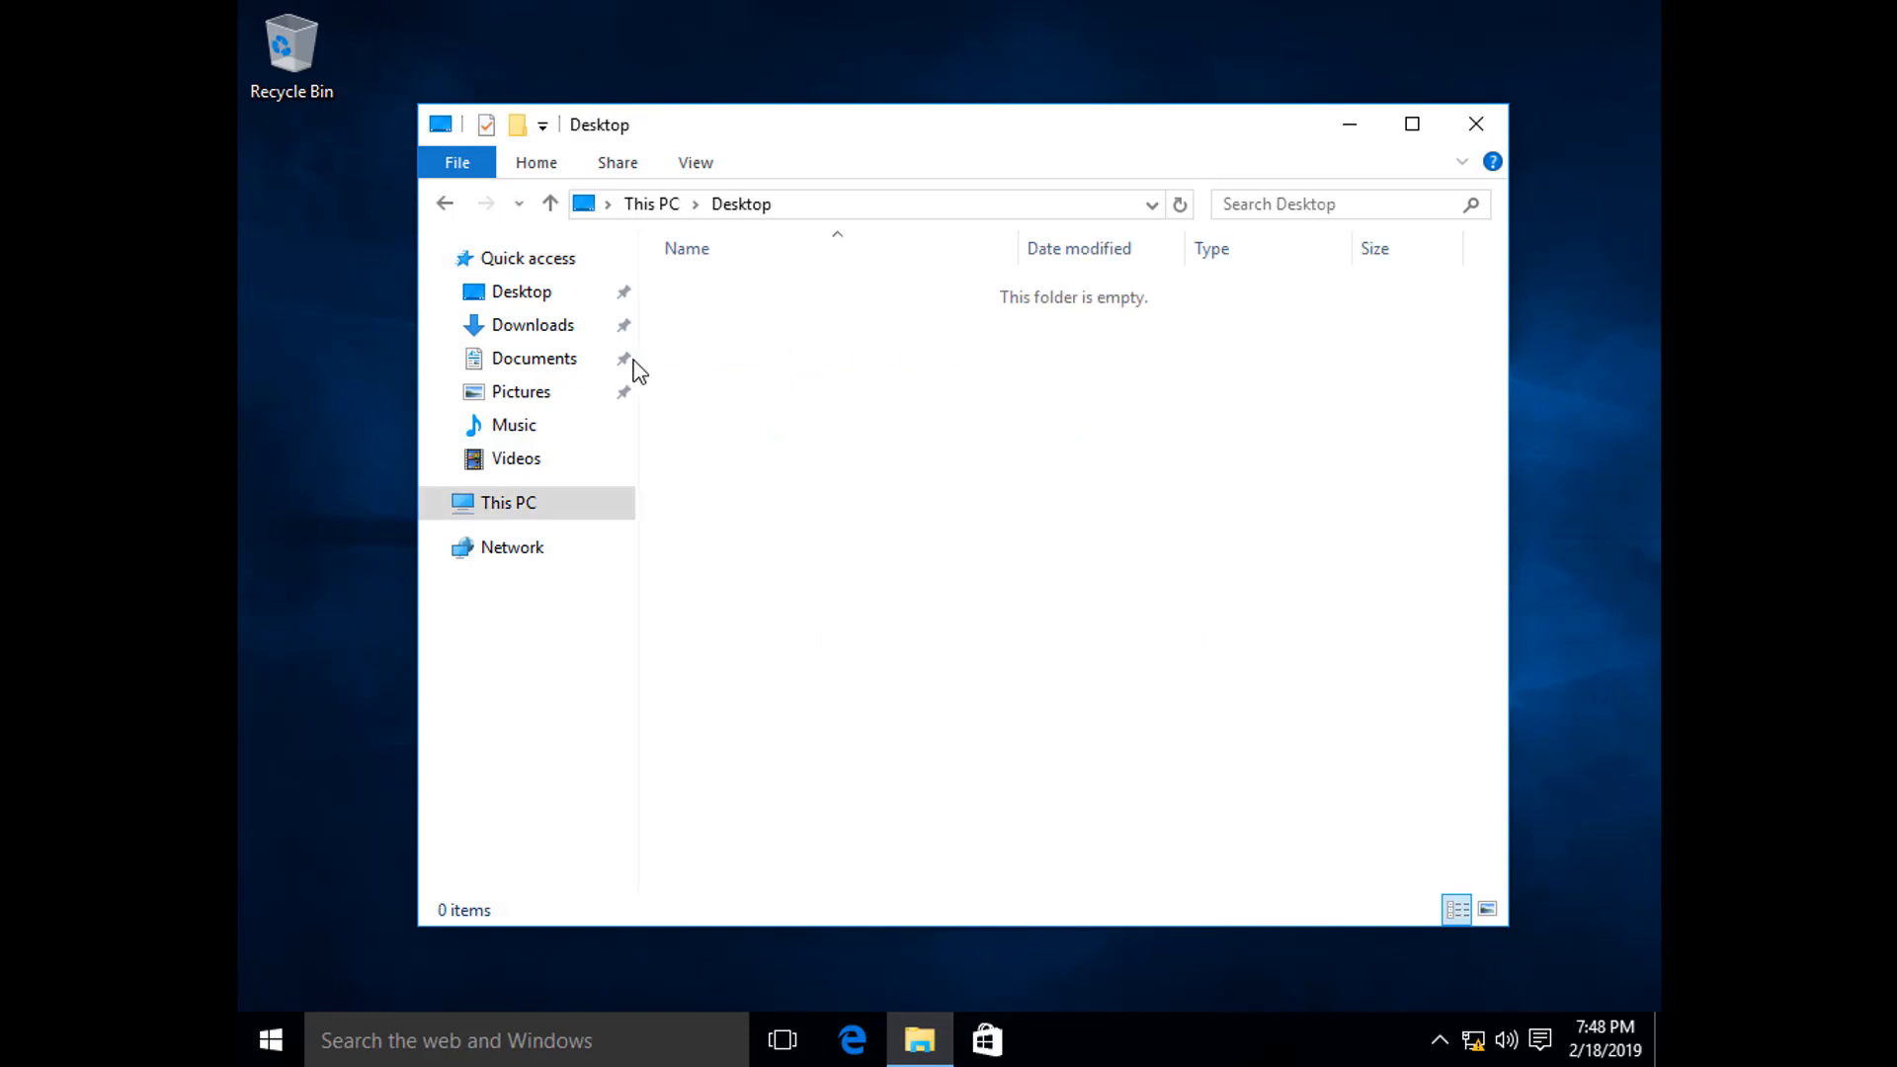